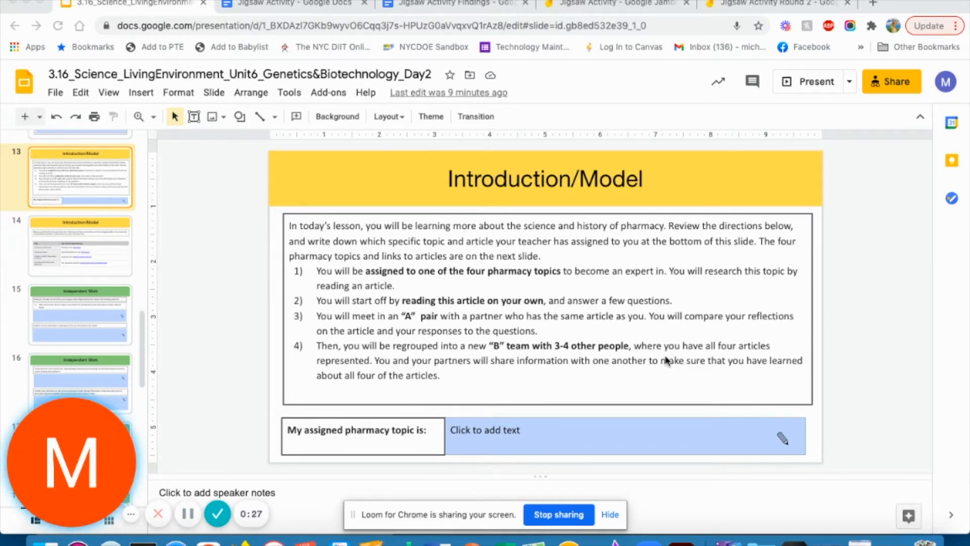
{"action": "mouse_move", "coordinate": [332, 199]}
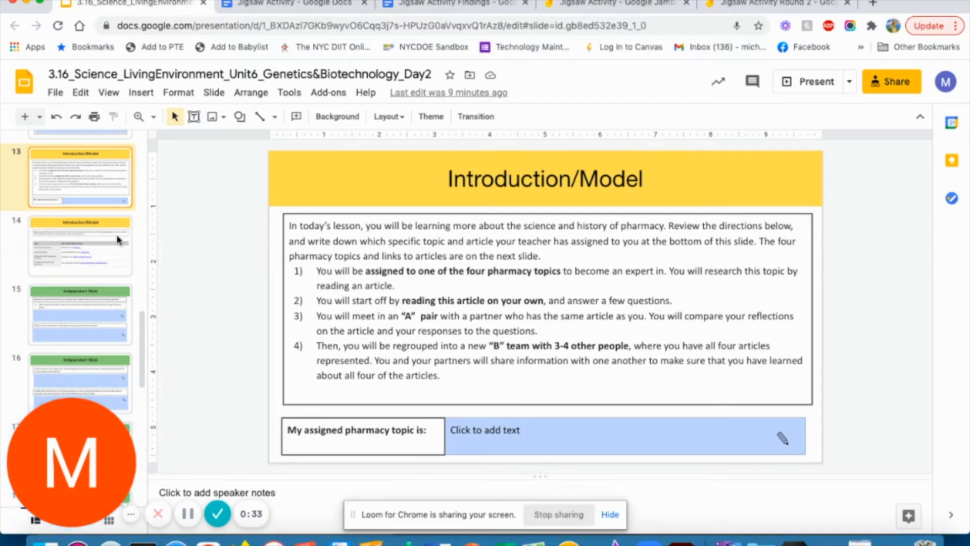
Tour the jigsaw slides: topic links, introduction directions, Independent Work questions and A team discussion.
{"action": "left_click", "coordinate": [80, 245]}
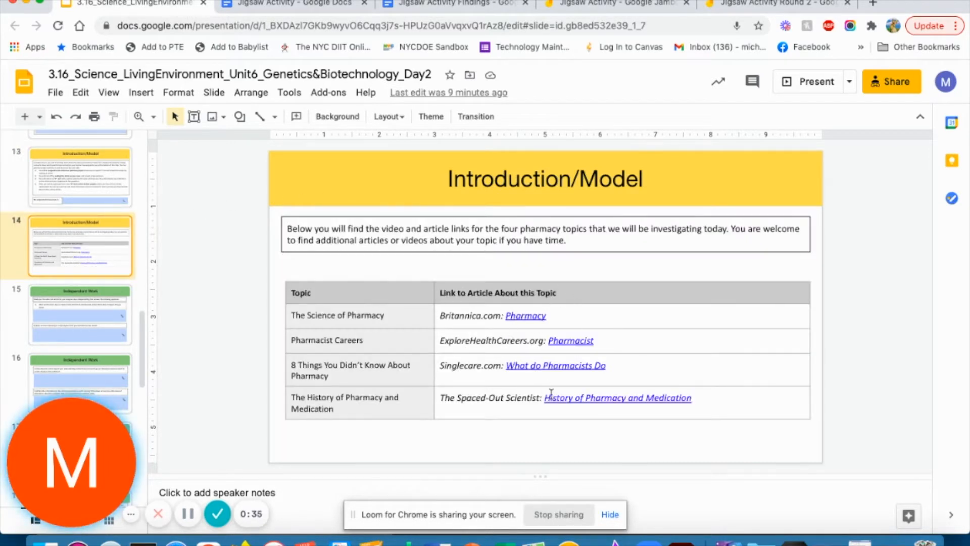
{"action": "mouse_move", "coordinate": [217, 296]}
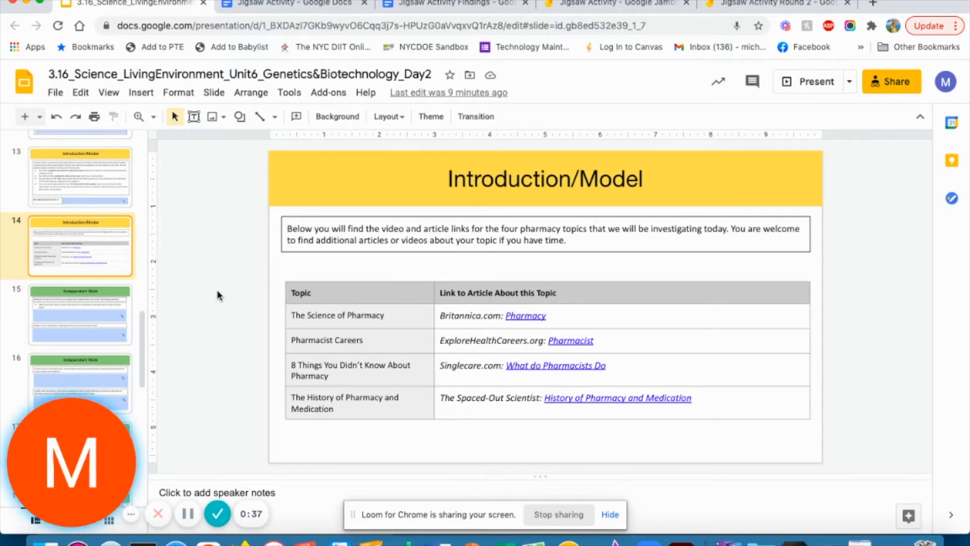
{"action": "left_click", "coordinate": [80, 315]}
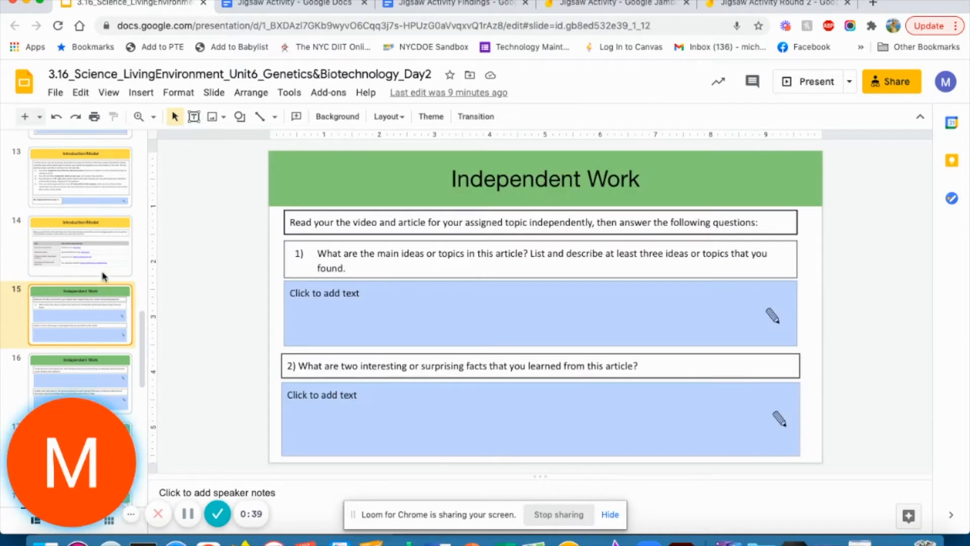
{"action": "left_click", "coordinate": [80, 176]}
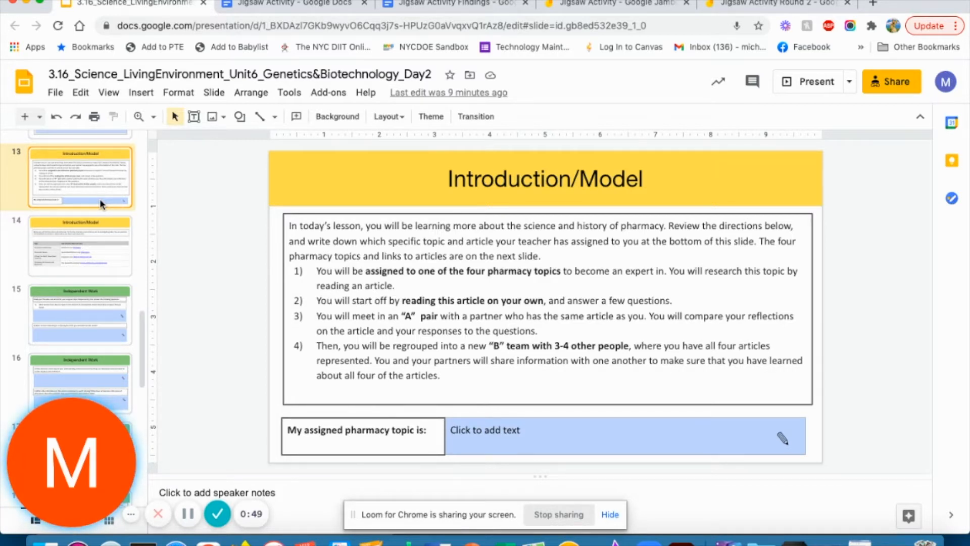
{"action": "left_click", "coordinate": [80, 314]}
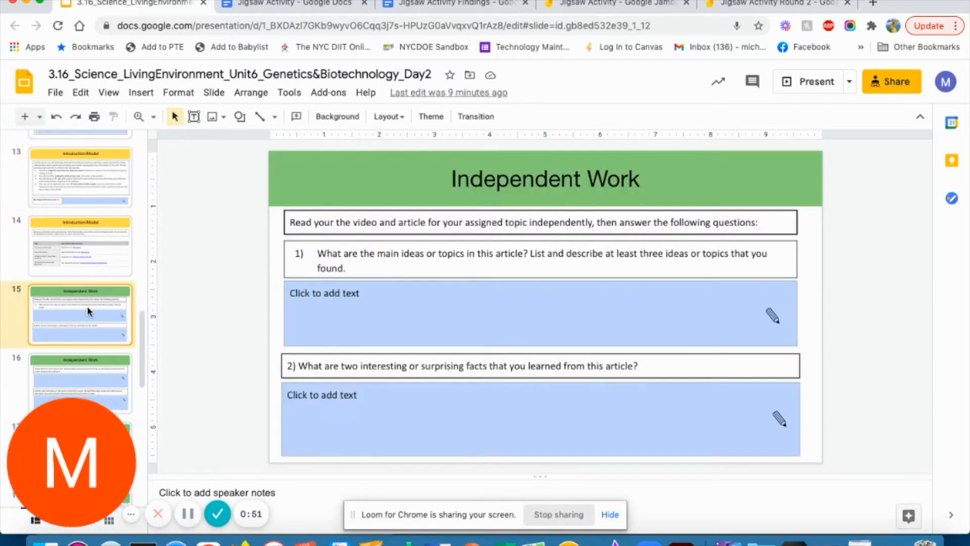
{"action": "mouse_move", "coordinate": [404, 320]}
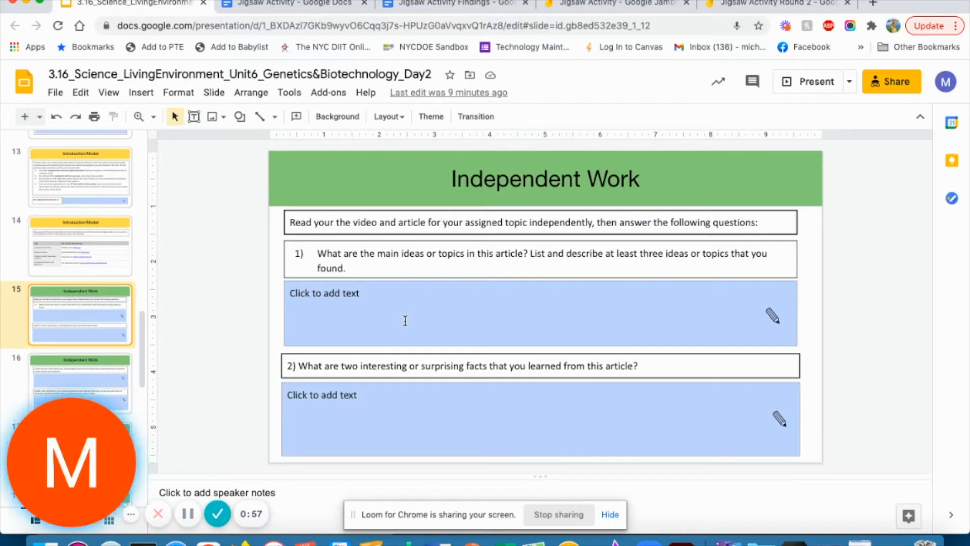
{"action": "left_click", "coordinate": [79, 384]}
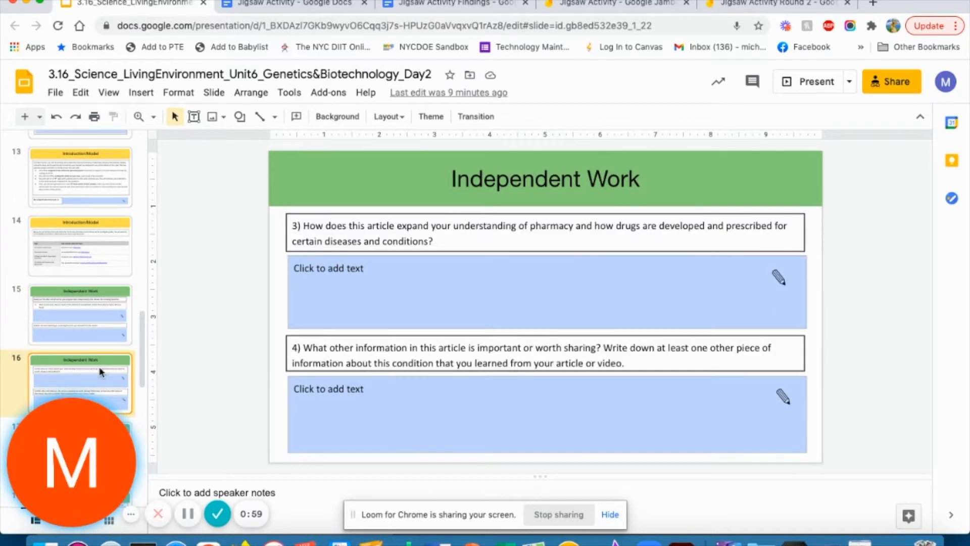
{"action": "left_click", "coordinate": [80, 321]}
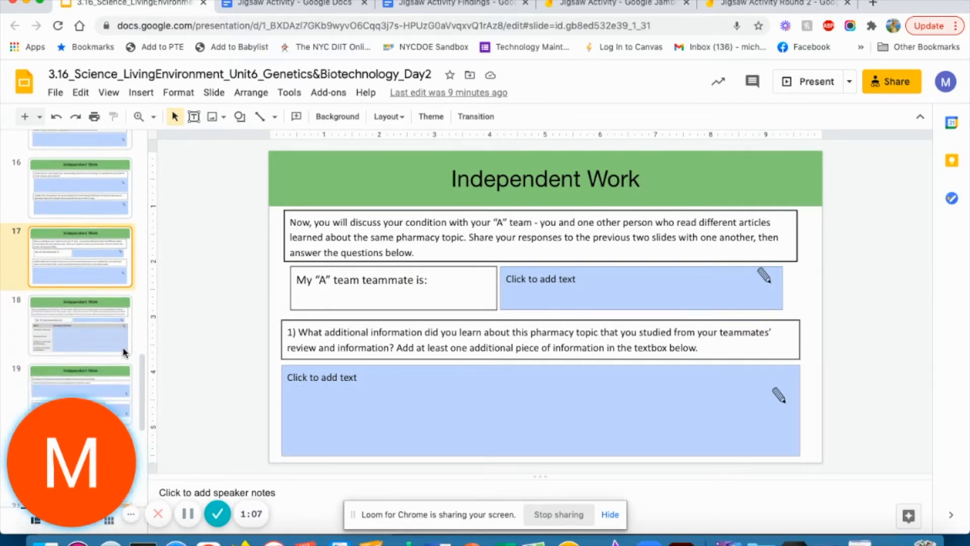
Review the B team chart and connections slides, return to the topic links slide, then switch to the Jigsaw Activity doc.
{"action": "left_click", "coordinate": [79, 309]}
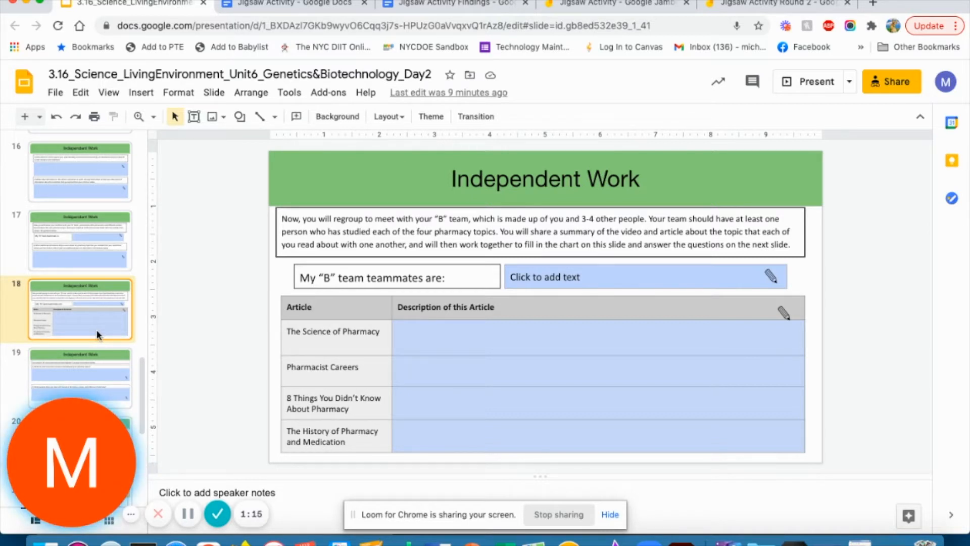
{"action": "scroll", "scroll_direction": "down", "scroll_amount": 3}
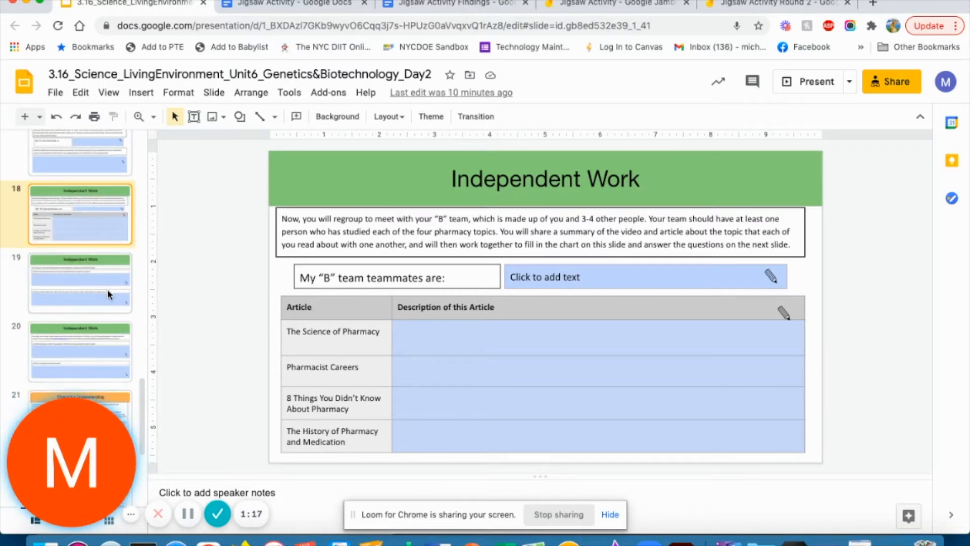
{"action": "left_click", "coordinate": [80, 282]}
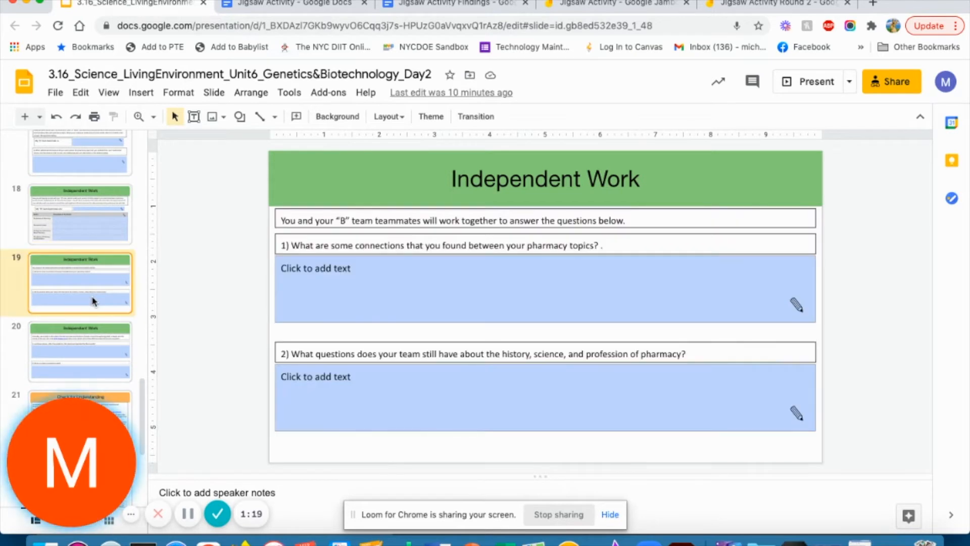
{"action": "left_click", "coordinate": [80, 351]}
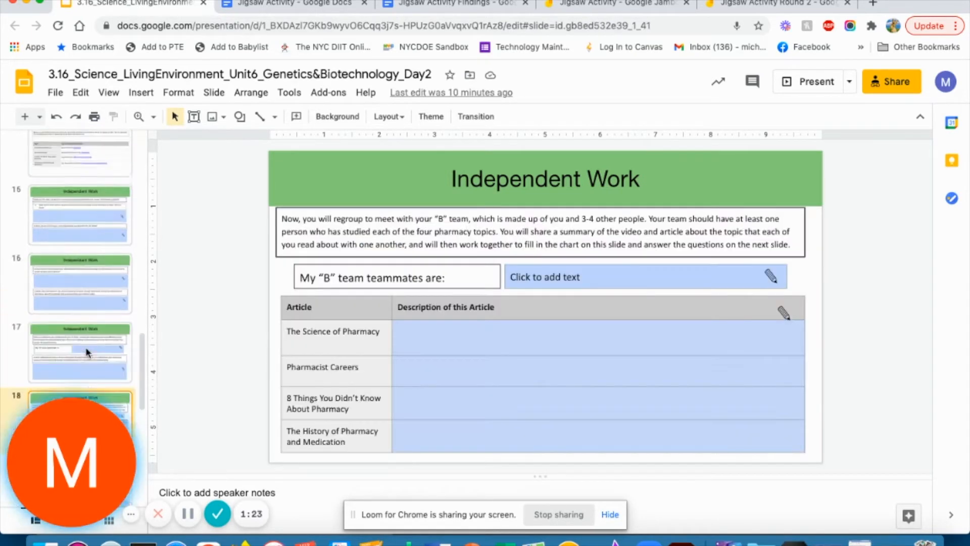
{"action": "left_click", "coordinate": [78, 296]}
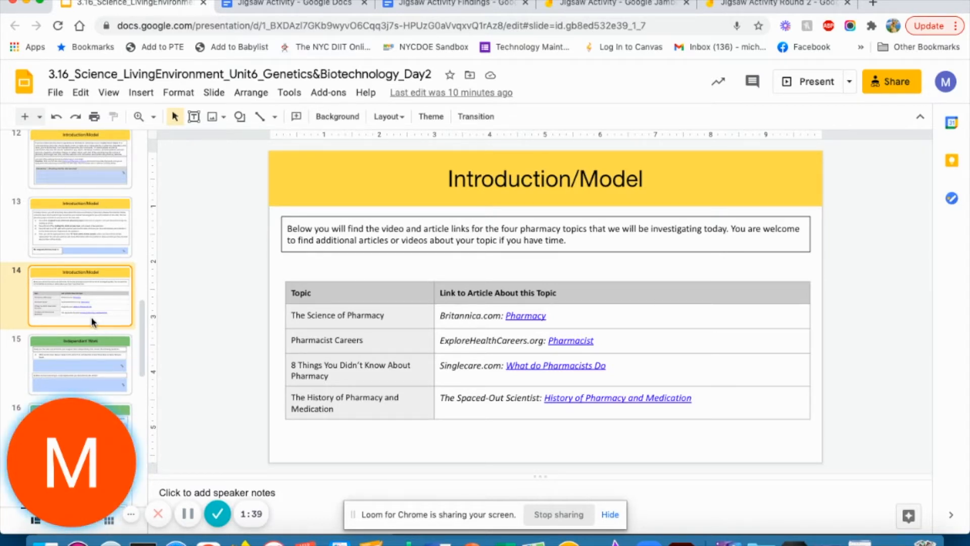
{"action": "mouse_move", "coordinate": [144, 452]}
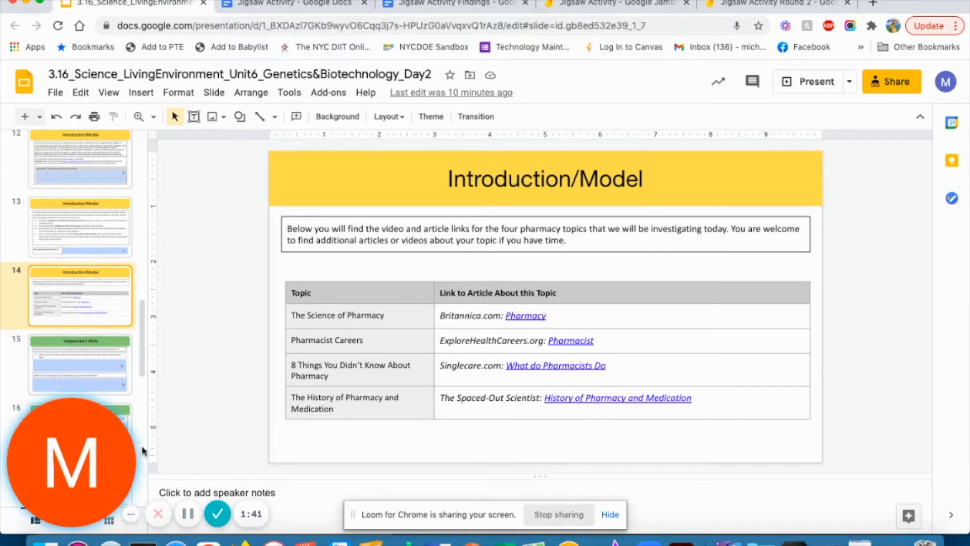
{"action": "left_click", "coordinate": [285, 4]}
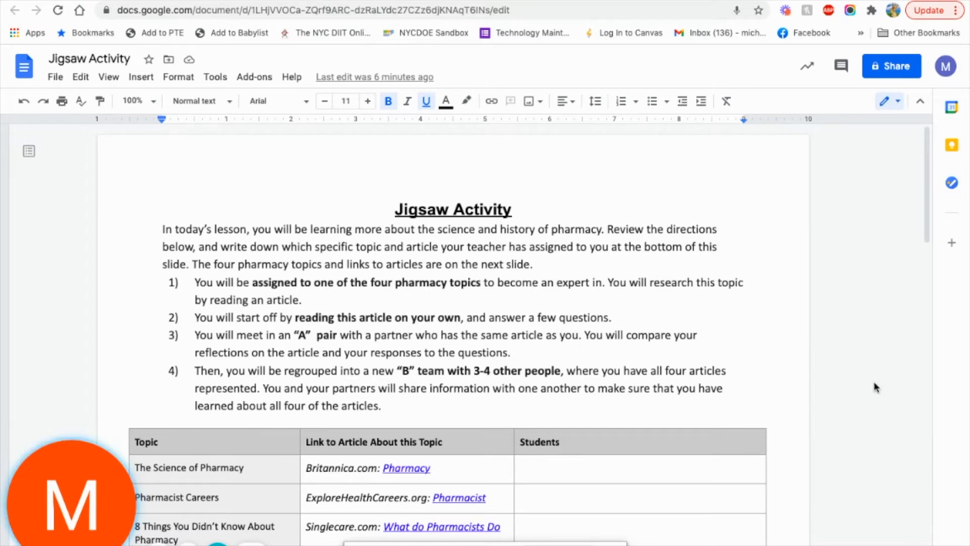
{"action": "mouse_move", "coordinate": [533, 329]}
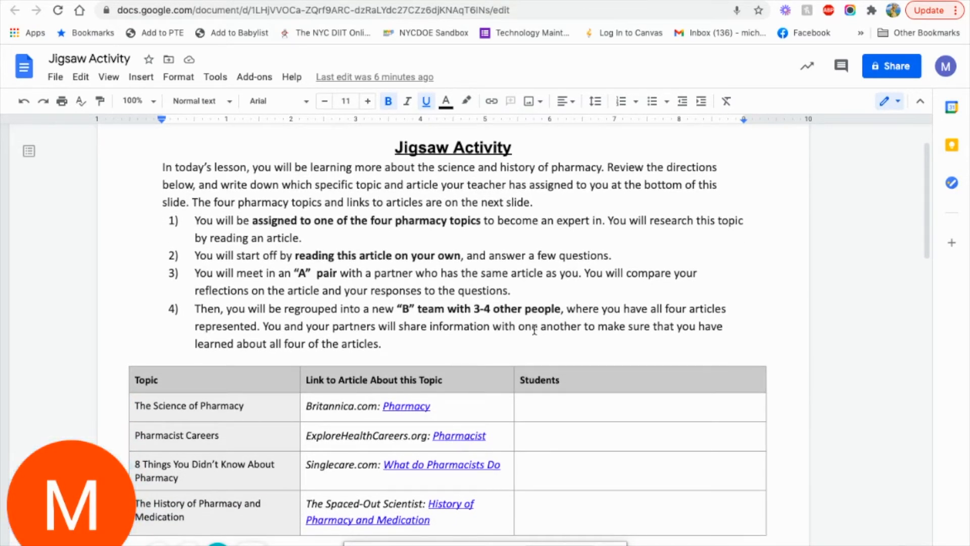
Scroll down the Jigsaw Activity doc past the topics table to the Round One: Pairs table.
{"action": "scroll", "scroll_direction": "down", "scroll_amount": 3}
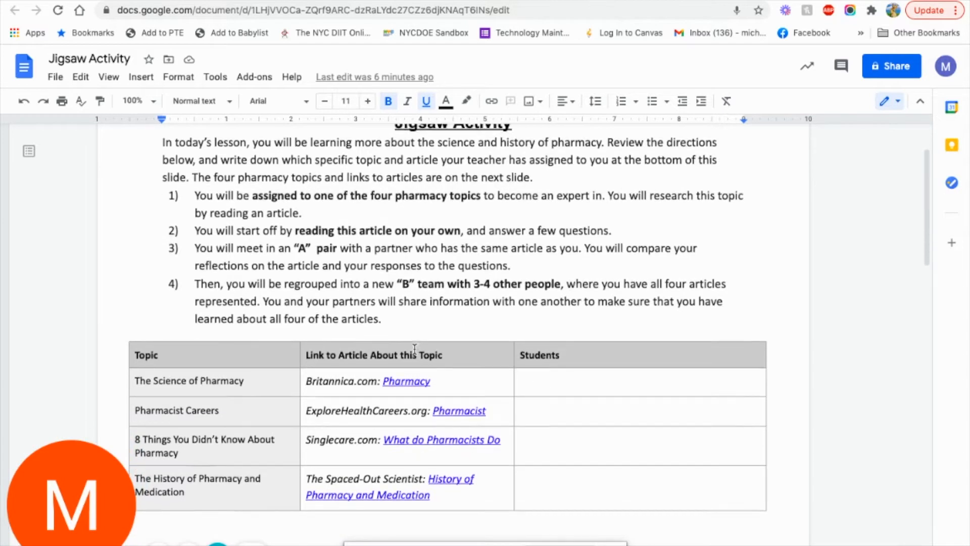
{"action": "scroll", "scroll_direction": "down", "scroll_amount": 3}
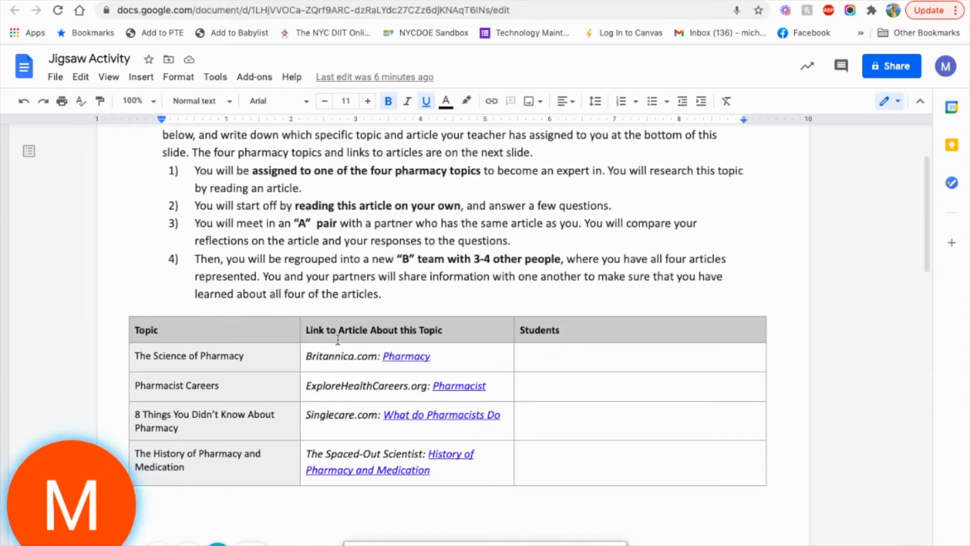
{"action": "mouse_move", "coordinate": [679, 374]}
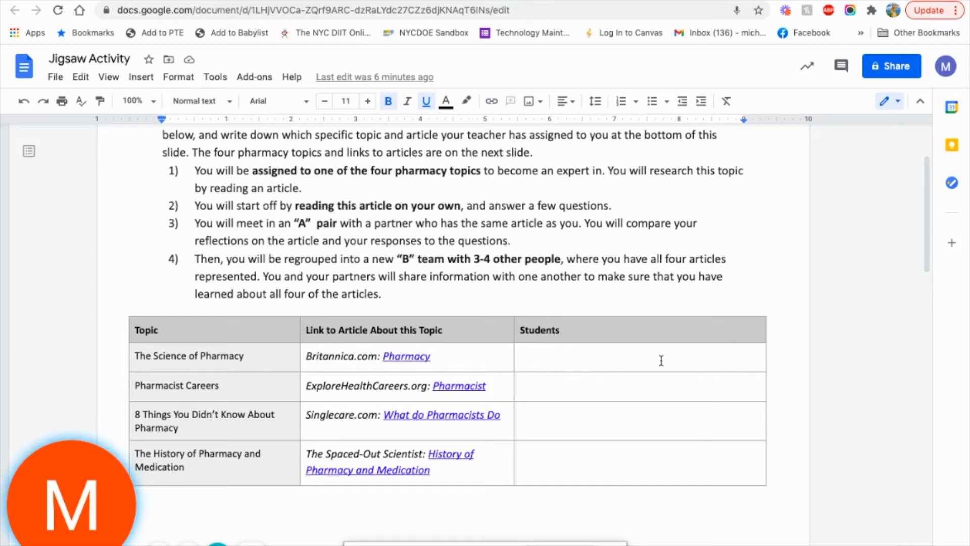
{"action": "mouse_move", "coordinate": [641, 361]}
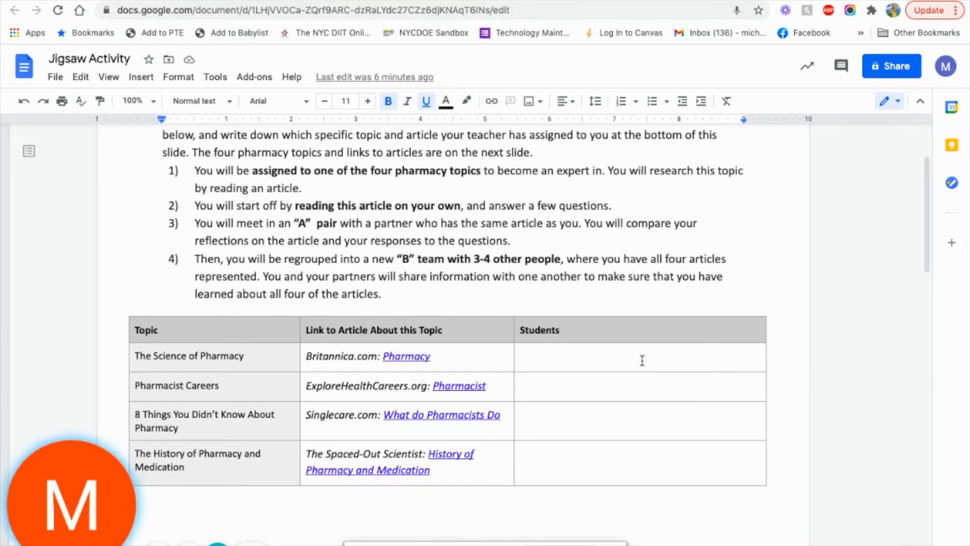
{"action": "mouse_move", "coordinate": [521, 478]}
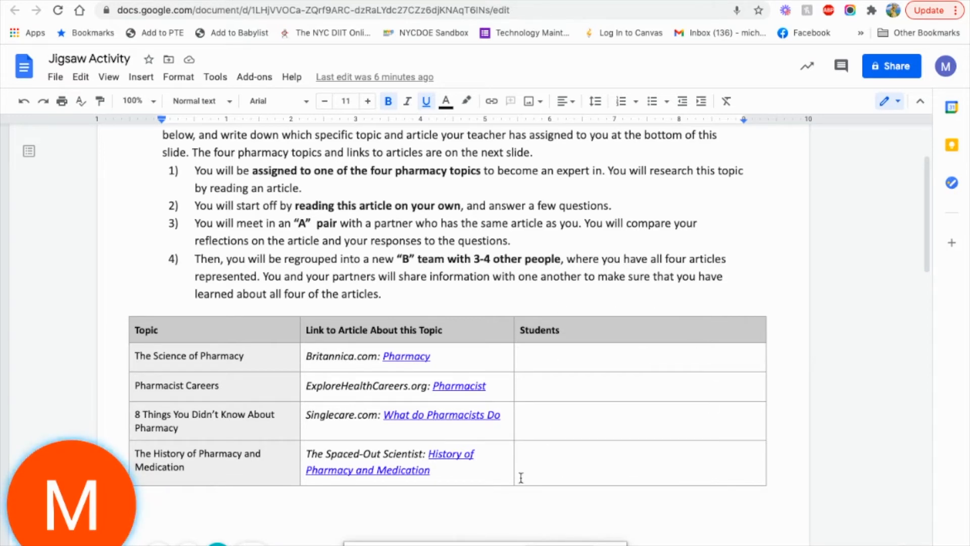
{"action": "mouse_move", "coordinate": [616, 407]}
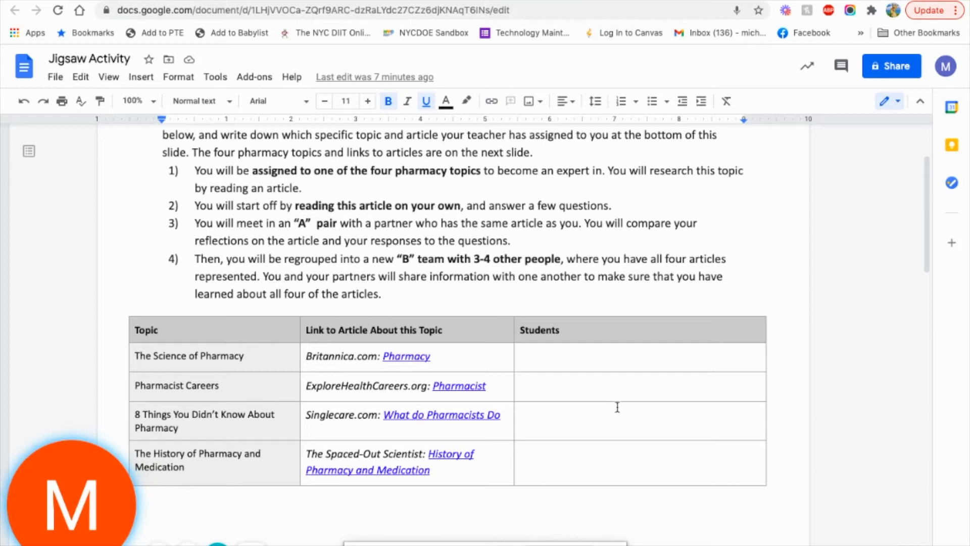
{"action": "mouse_move", "coordinate": [554, 447]}
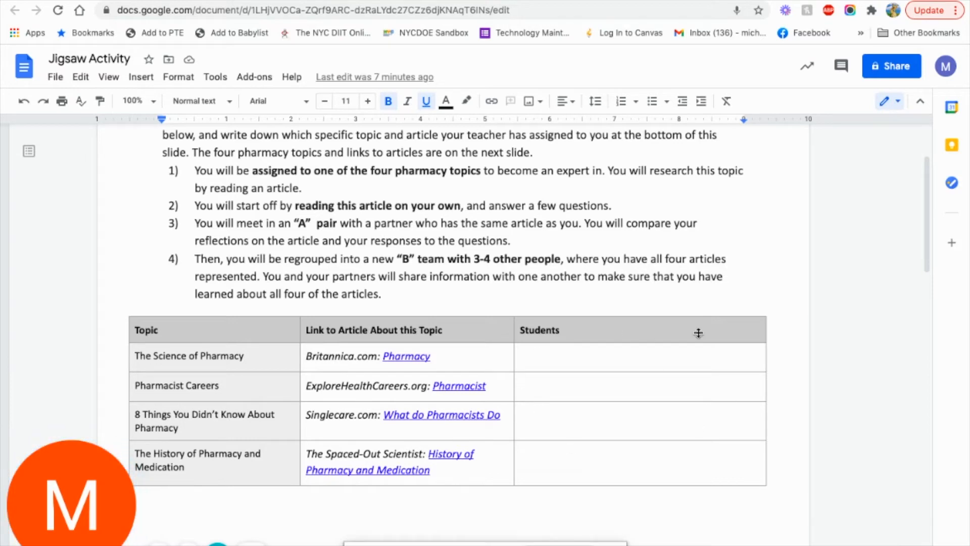
{"action": "mouse_move", "coordinate": [580, 519]}
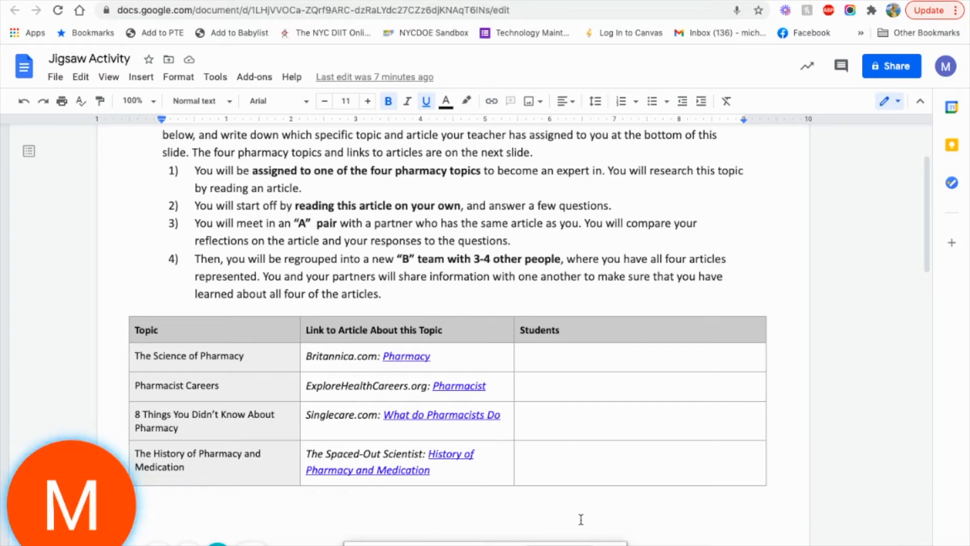
{"action": "scroll", "scroll_direction": "down", "scroll_amount": 3}
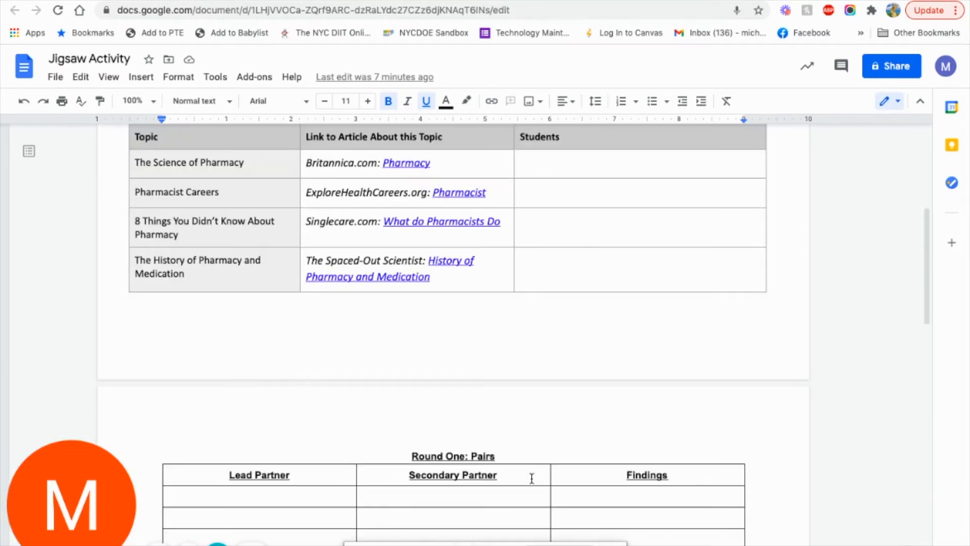
{"action": "scroll", "scroll_direction": "down", "scroll_amount": 3}
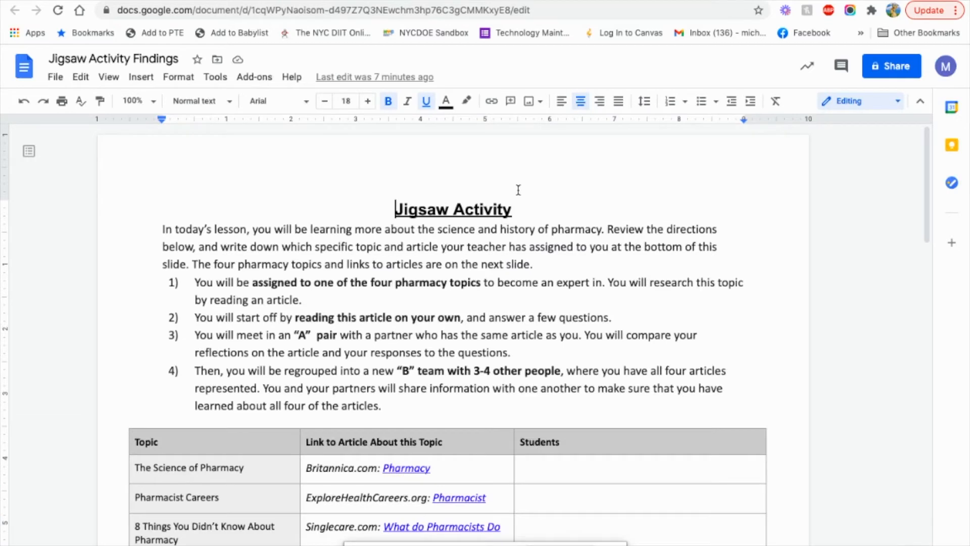
{"action": "scroll", "scroll_direction": "down", "scroll_amount": 3}
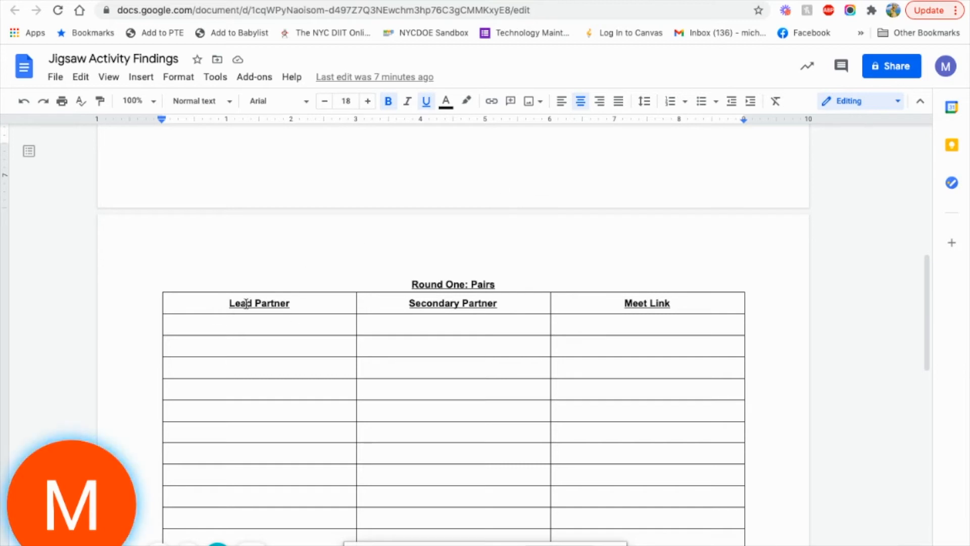
{"action": "left_click", "coordinate": [216, 321]}
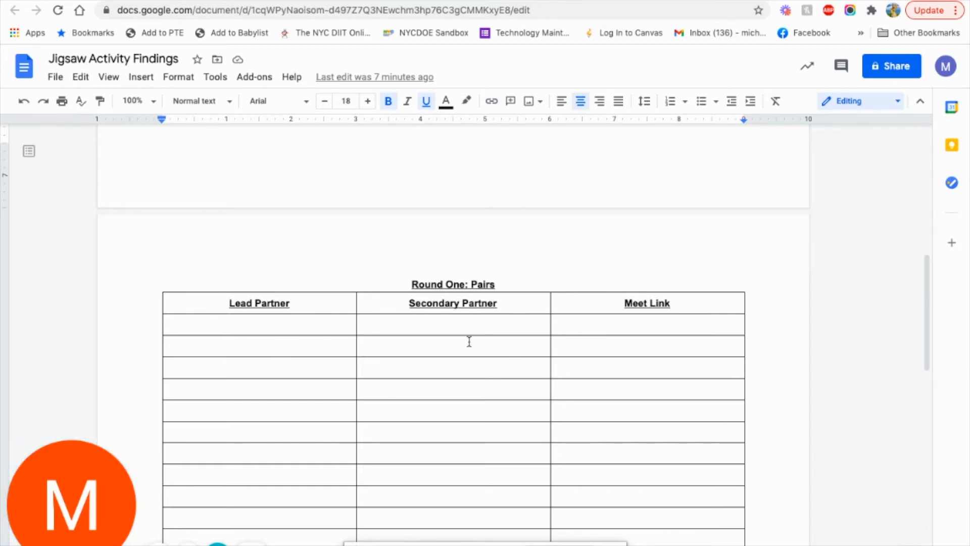
{"action": "scroll", "scroll_direction": "up", "scroll_amount": 3}
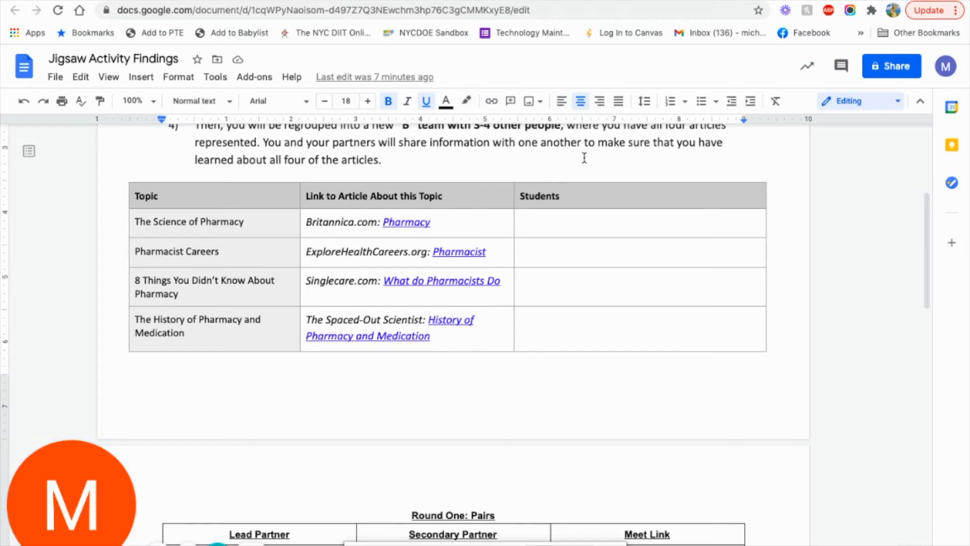
{"action": "scroll", "scroll_direction": "down", "scroll_amount": 3}
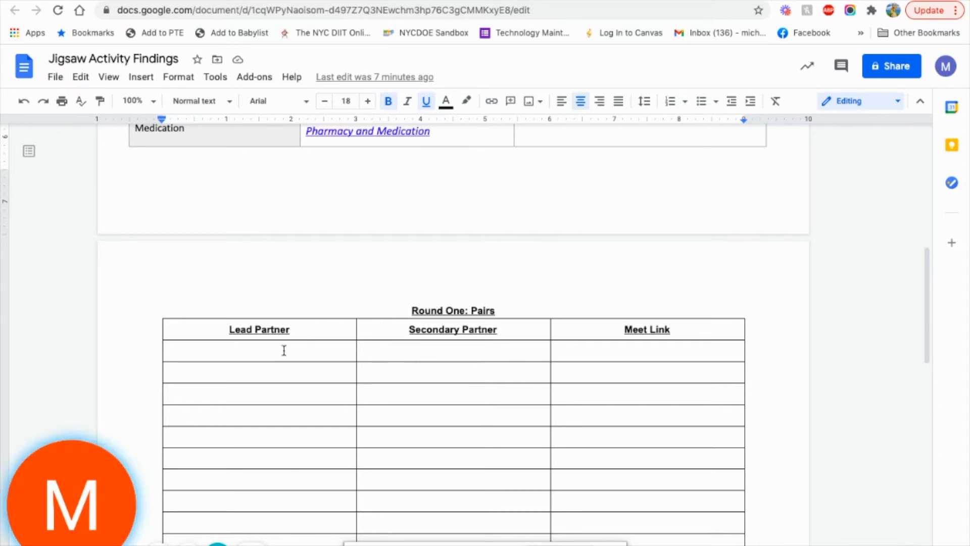
{"action": "mouse_move", "coordinate": [469, 360]}
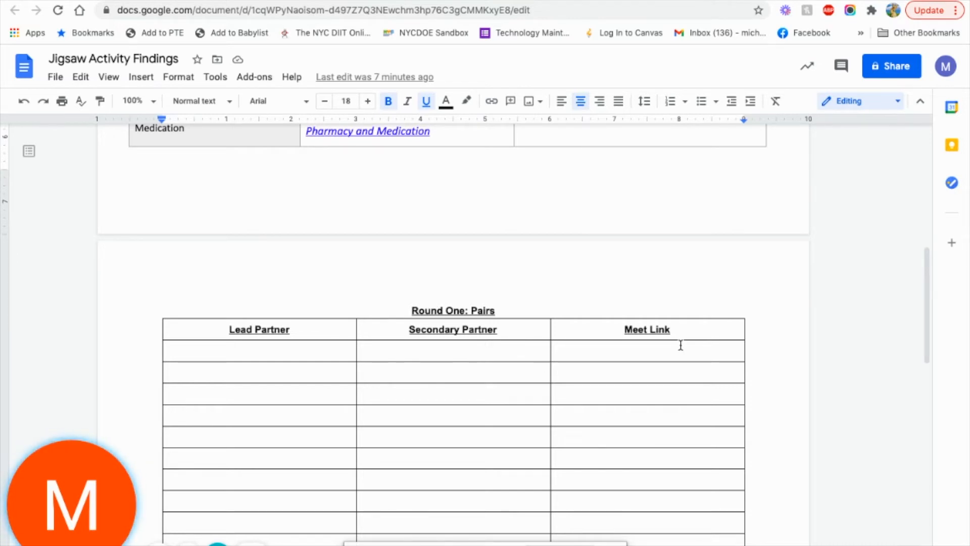
{"action": "scroll", "scroll_direction": "down", "scroll_amount": 3}
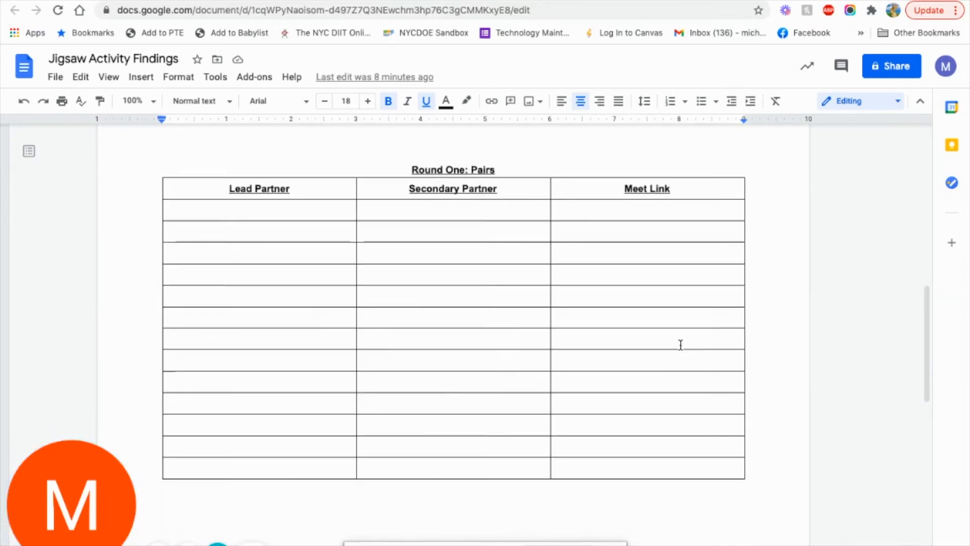
{"action": "mouse_move", "coordinate": [492, 287]}
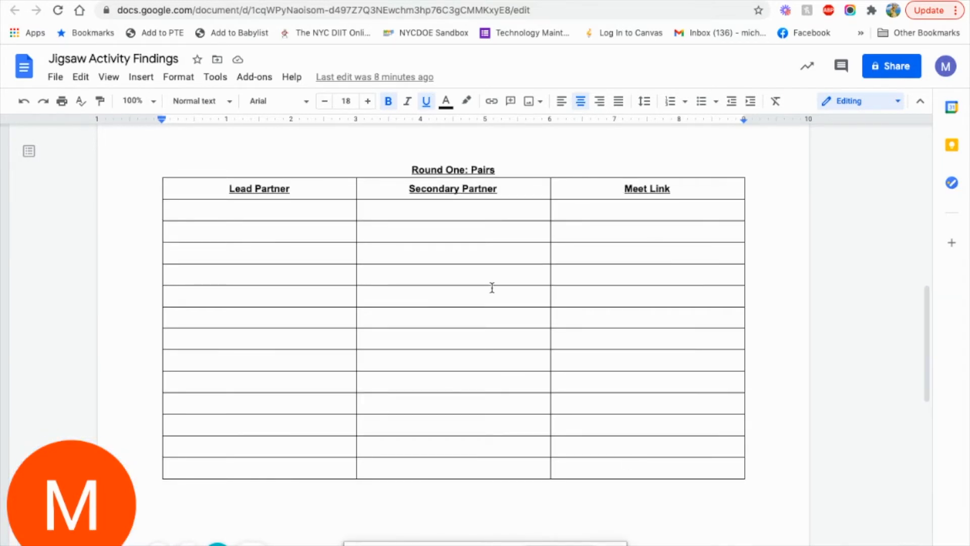
{"action": "mouse_move", "coordinate": [439, 216]}
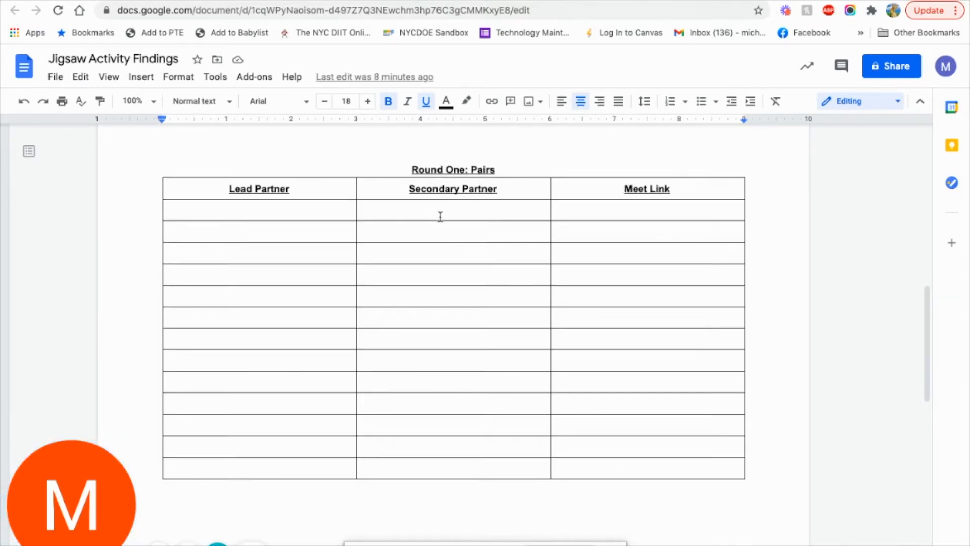
{"action": "mouse_move", "coordinate": [624, 188]}
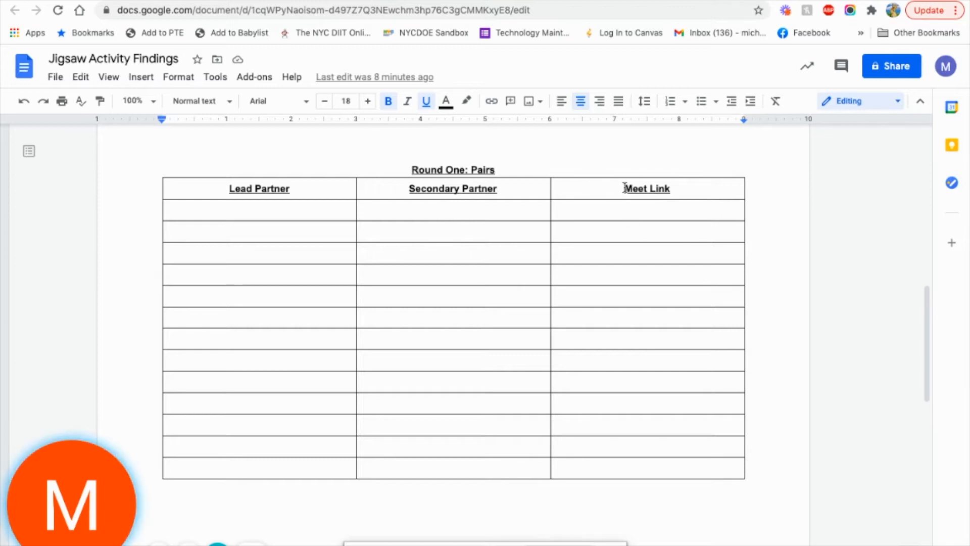
{"action": "mouse_move", "coordinate": [240, 218]}
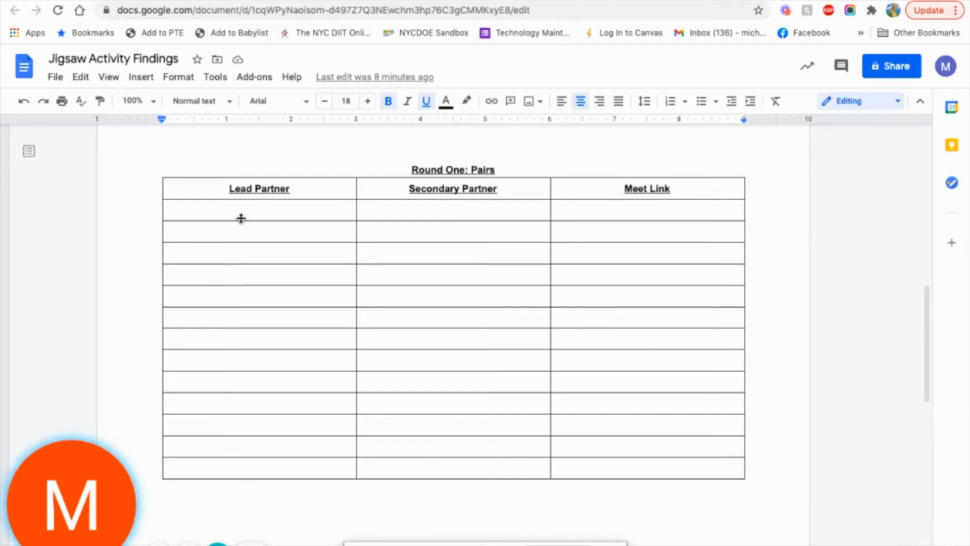
{"action": "mouse_move", "coordinate": [464, 219]}
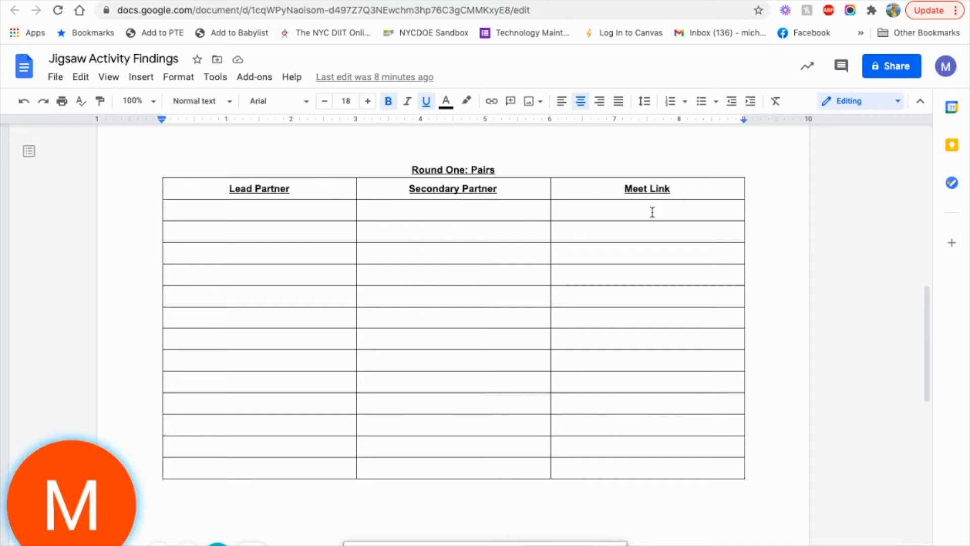
{"action": "mouse_move", "coordinate": [283, 186]}
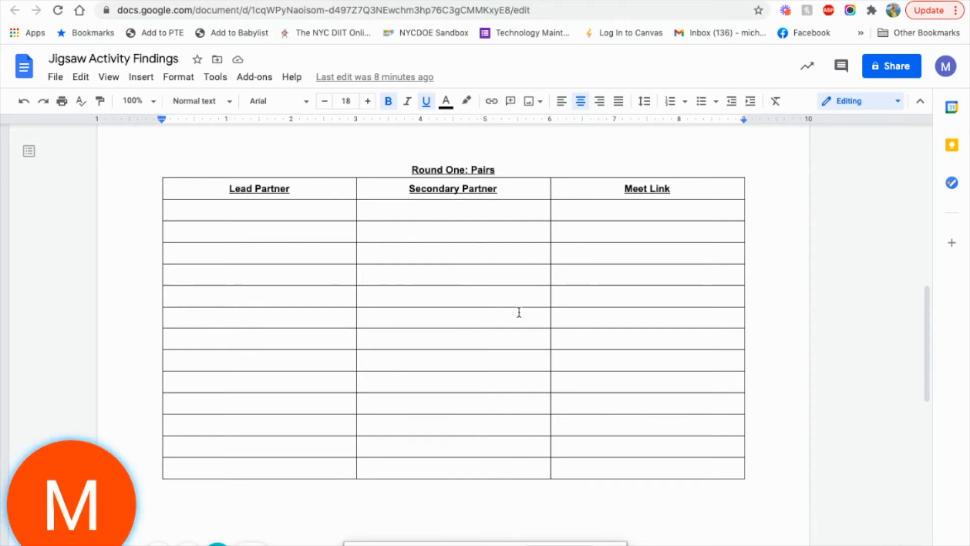
{"action": "scroll", "scroll_direction": "down", "scroll_amount": 3}
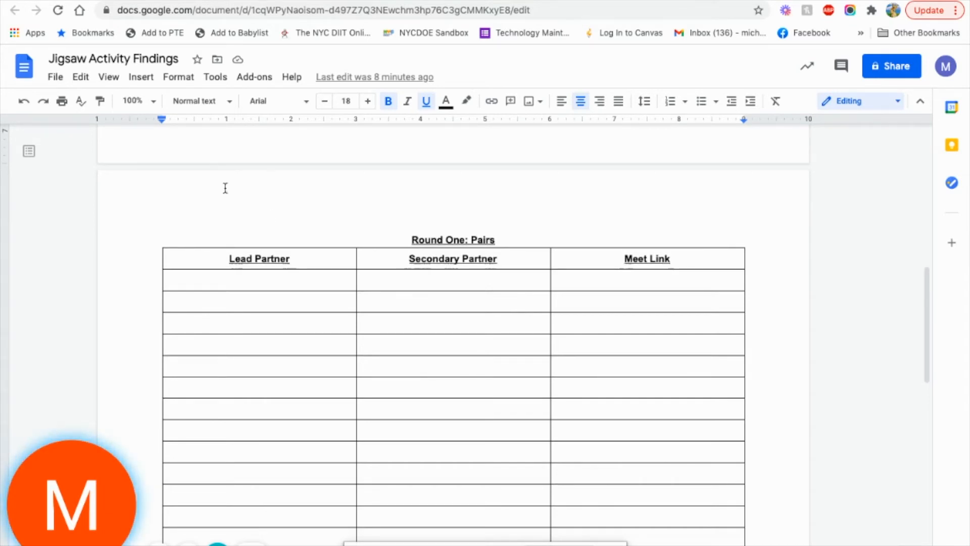
{"action": "mouse_move", "coordinate": [262, 218]}
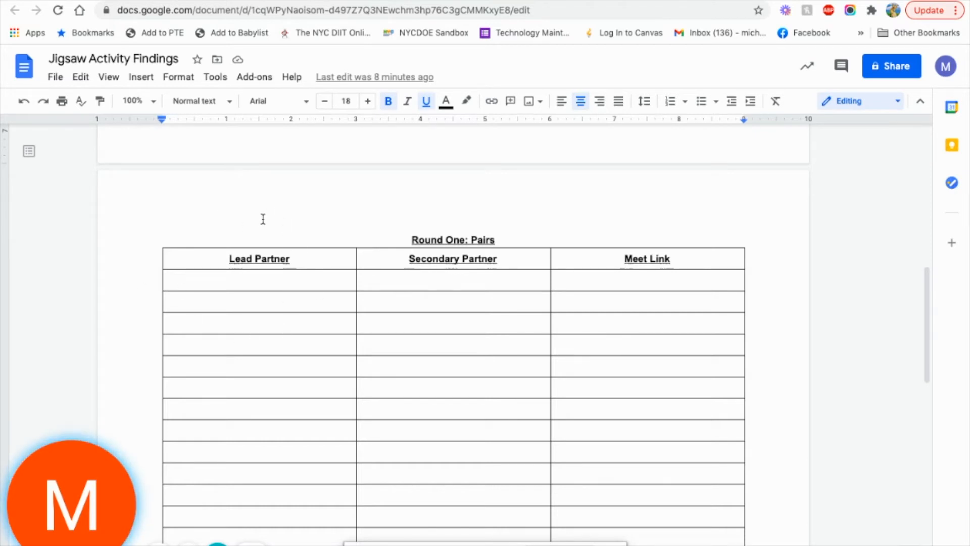
{"action": "mouse_move", "coordinate": [262, 251]}
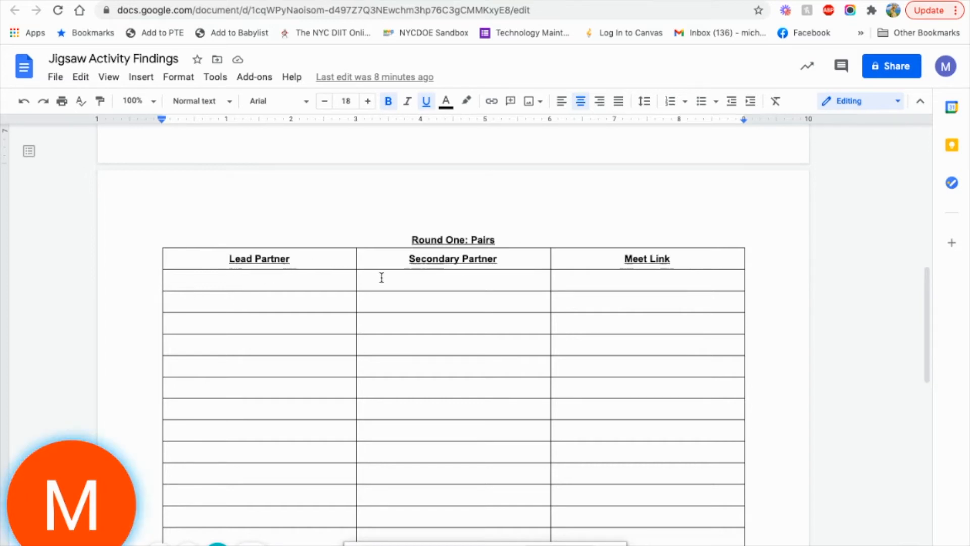
{"action": "mouse_move", "coordinate": [602, 274]}
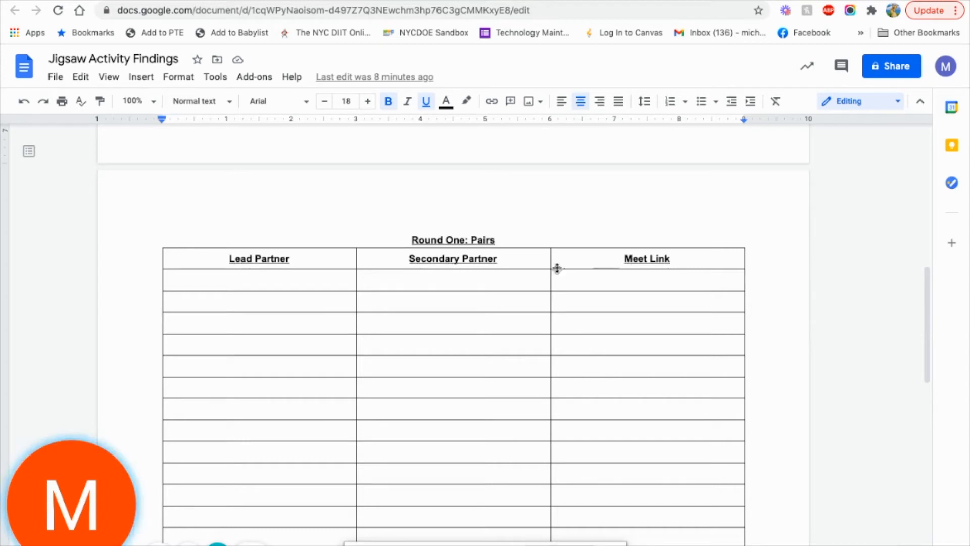
{"action": "scroll", "scroll_direction": "down", "scroll_amount": 3}
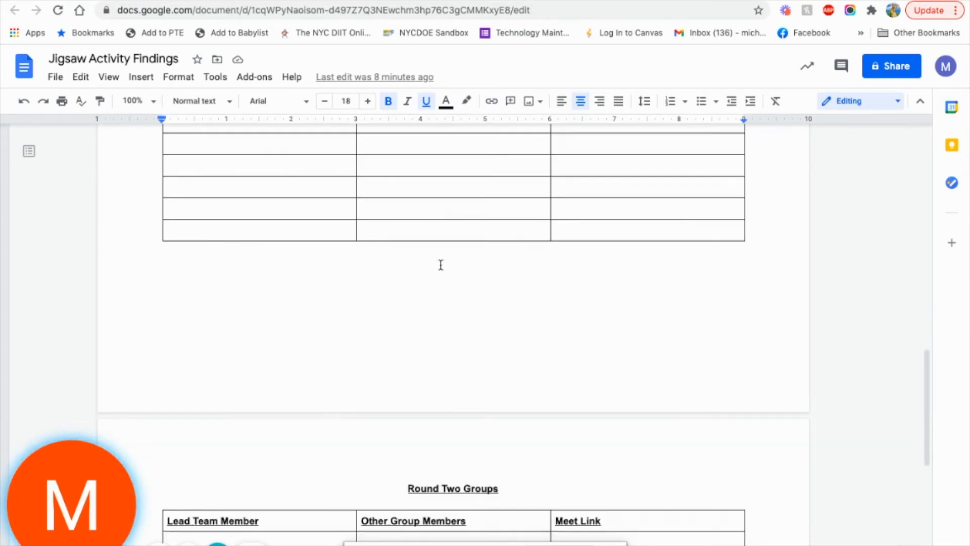
{"action": "scroll", "scroll_direction": "down", "scroll_amount": 3}
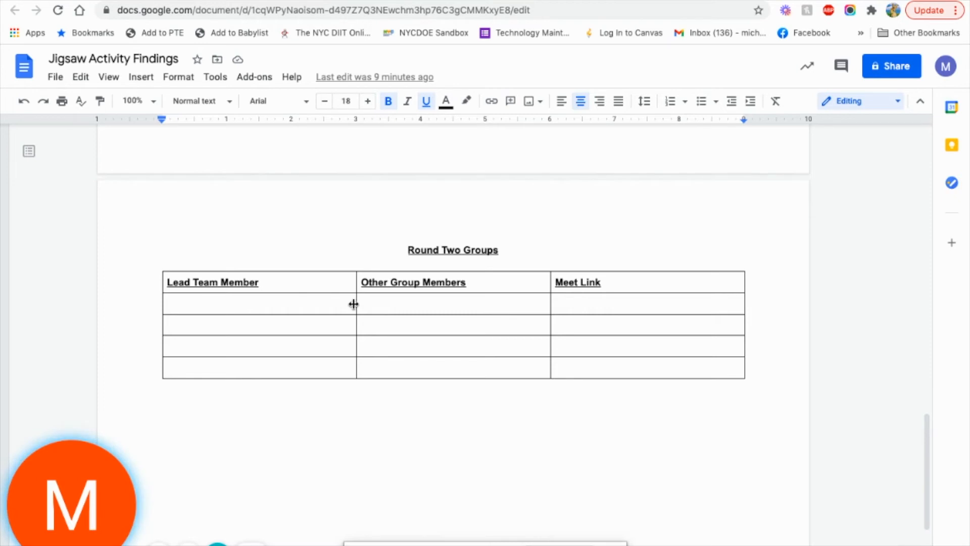
{"action": "mouse_move", "coordinate": [579, 398]}
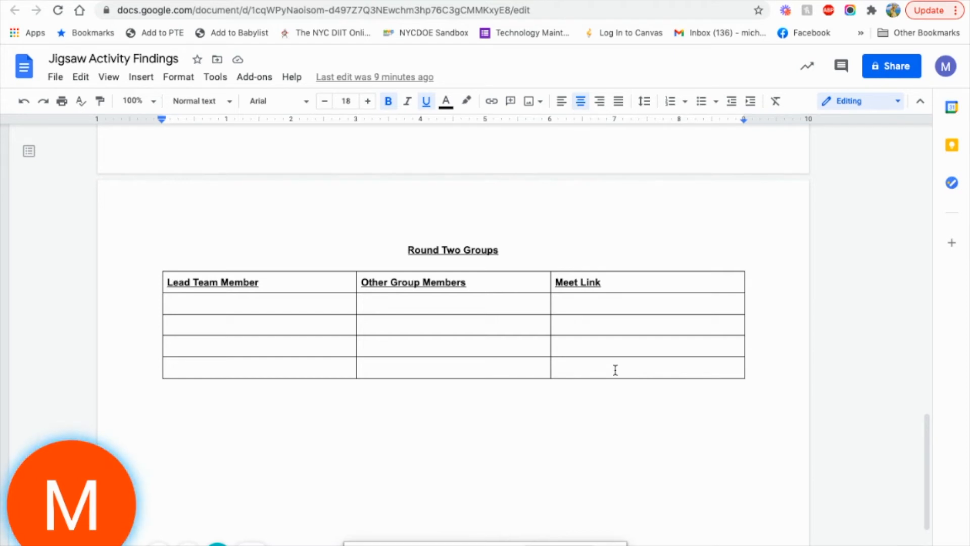
{"action": "scroll", "scroll_direction": "up", "scroll_amount": 3}
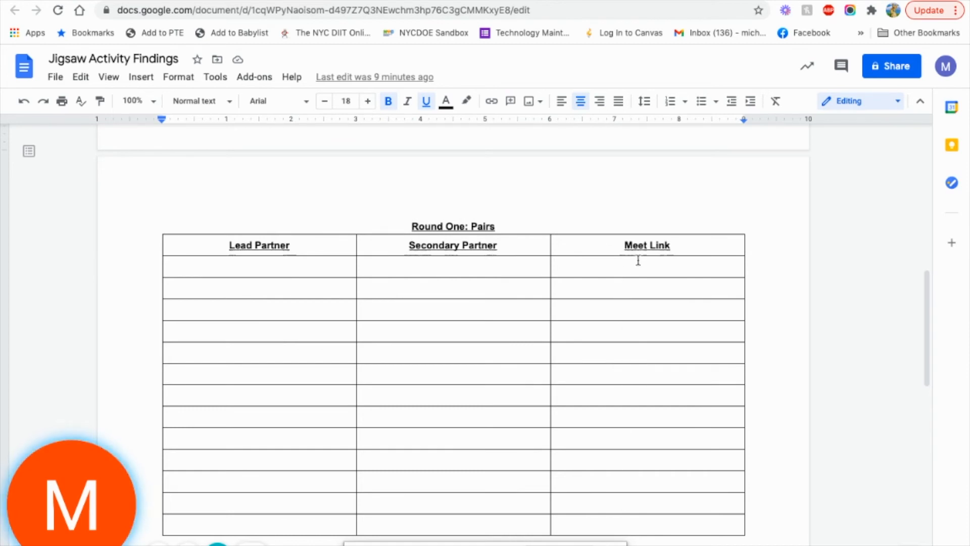
{"action": "mouse_move", "coordinate": [635, 317]}
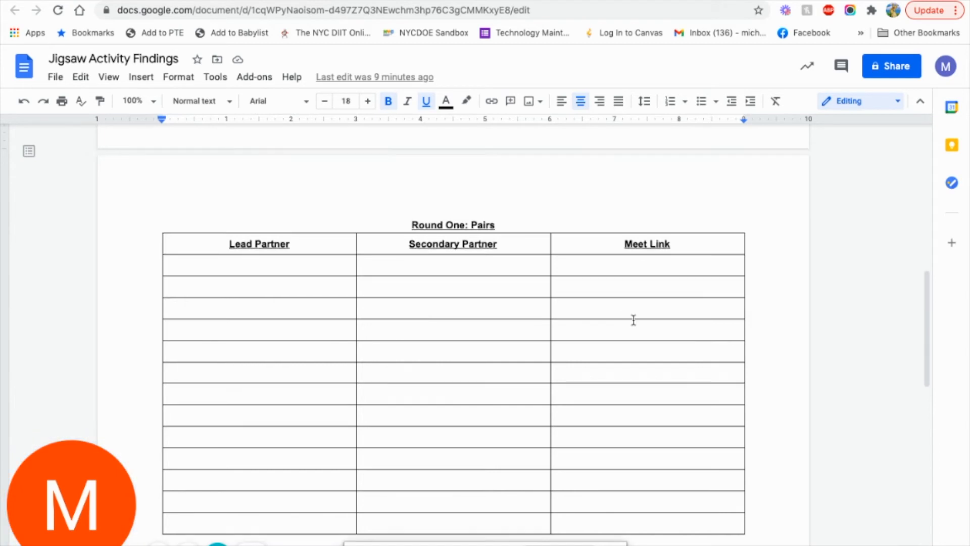
{"action": "scroll", "scroll_direction": "down", "scroll_amount": 3}
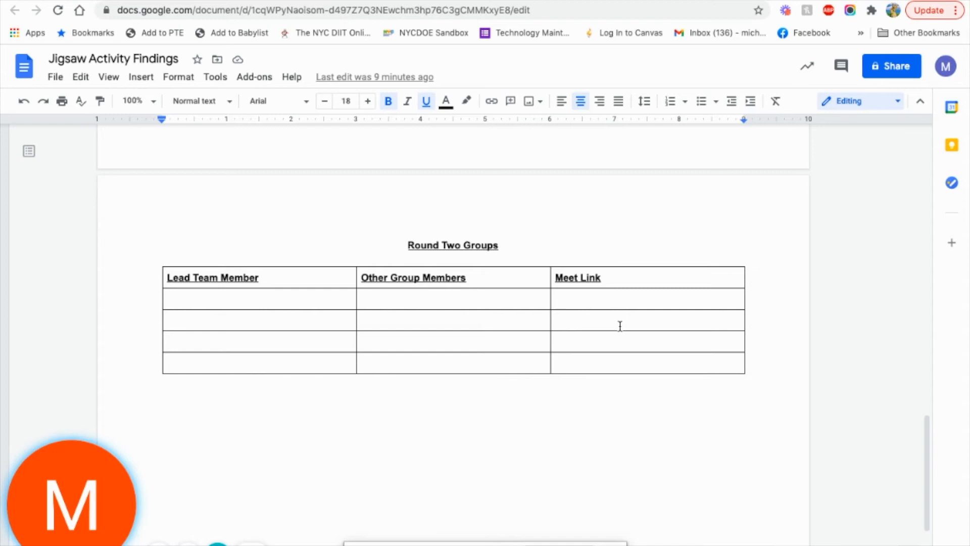
{"action": "mouse_move", "coordinate": [558, 259]}
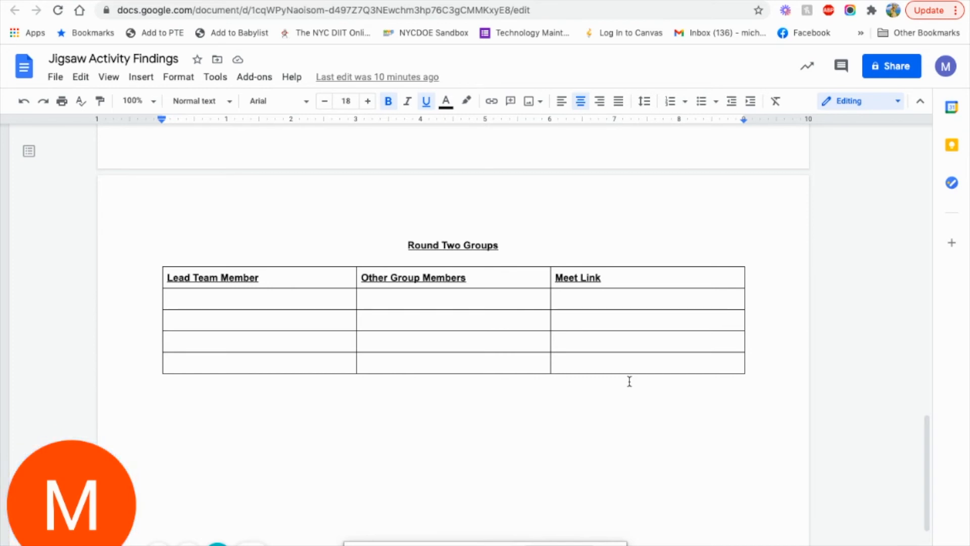
Scroll back up the pairing document and switch to the Jigsaw Activity Jamboard on its Britannica.com: Pharmacy frame.
{"action": "scroll", "scroll_direction": "up", "scroll_amount": 3}
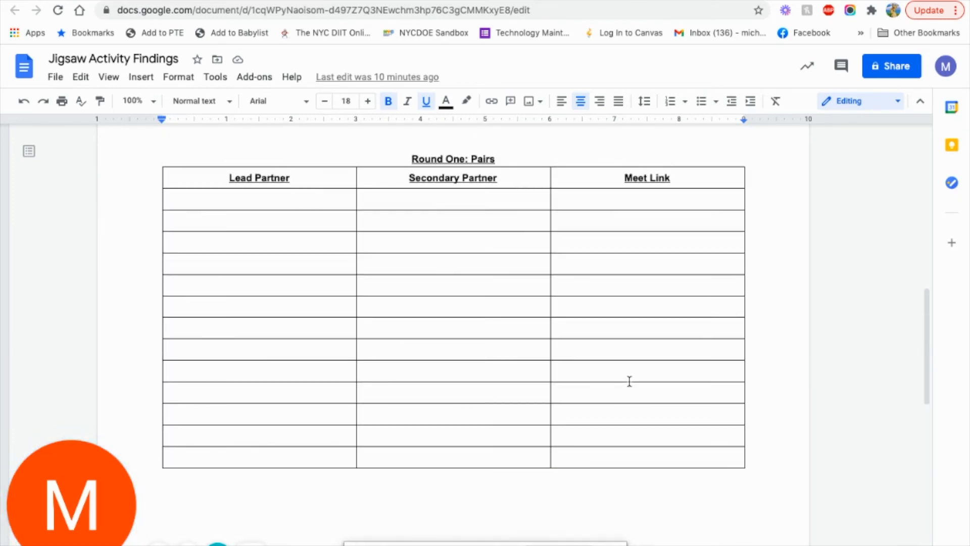
{"action": "scroll", "scroll_direction": "up", "scroll_amount": 3}
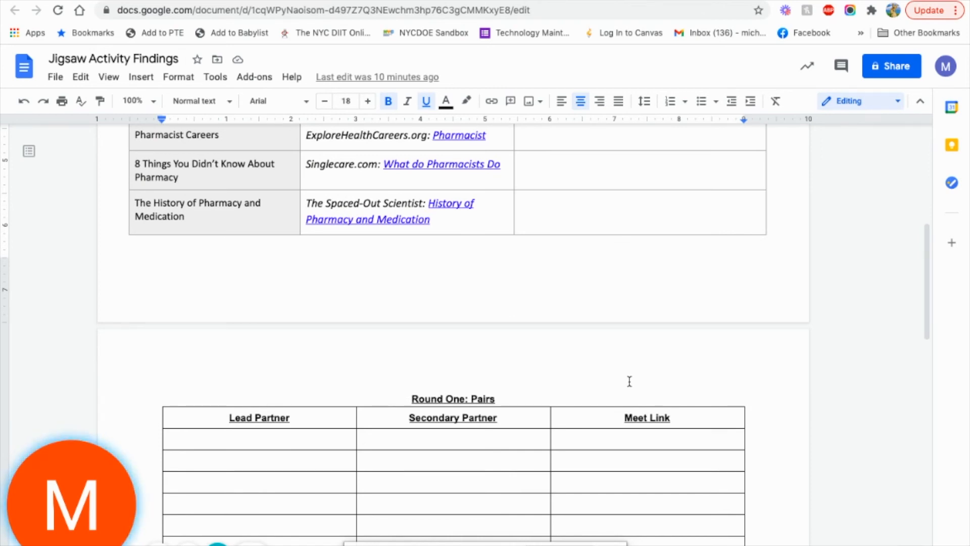
{"action": "scroll", "scroll_direction": "up", "scroll_amount": 3}
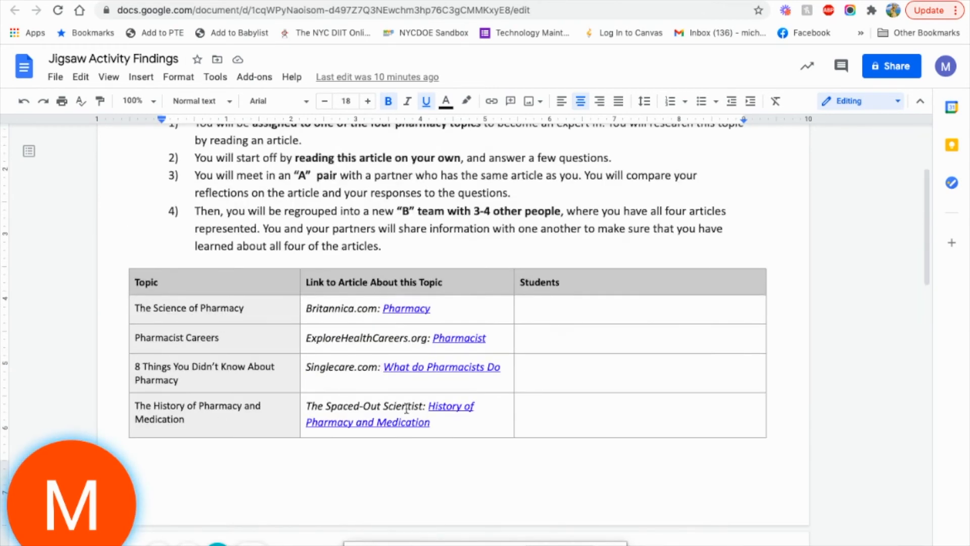
{"action": "scroll", "scroll_direction": "down", "scroll_amount": 3}
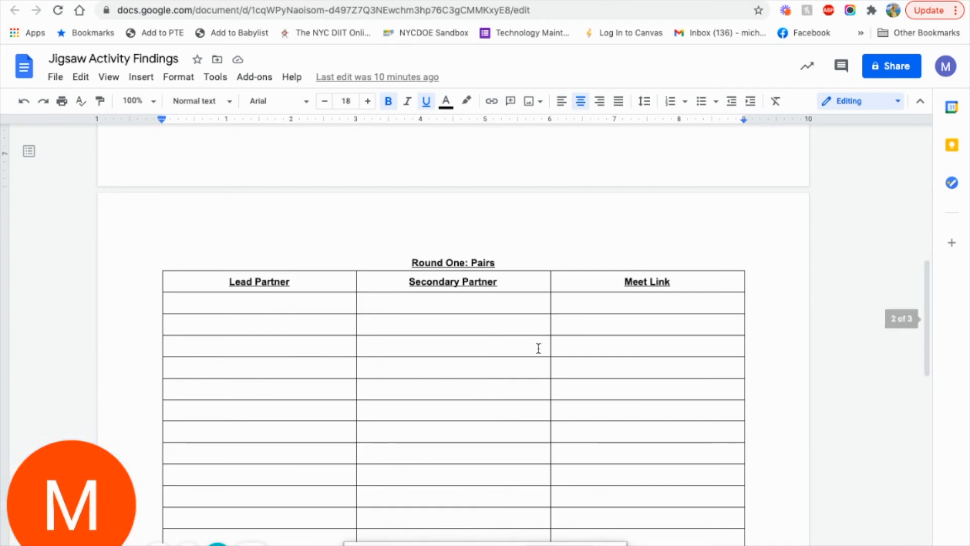
{"action": "left_click", "coordinate": [615, 5]}
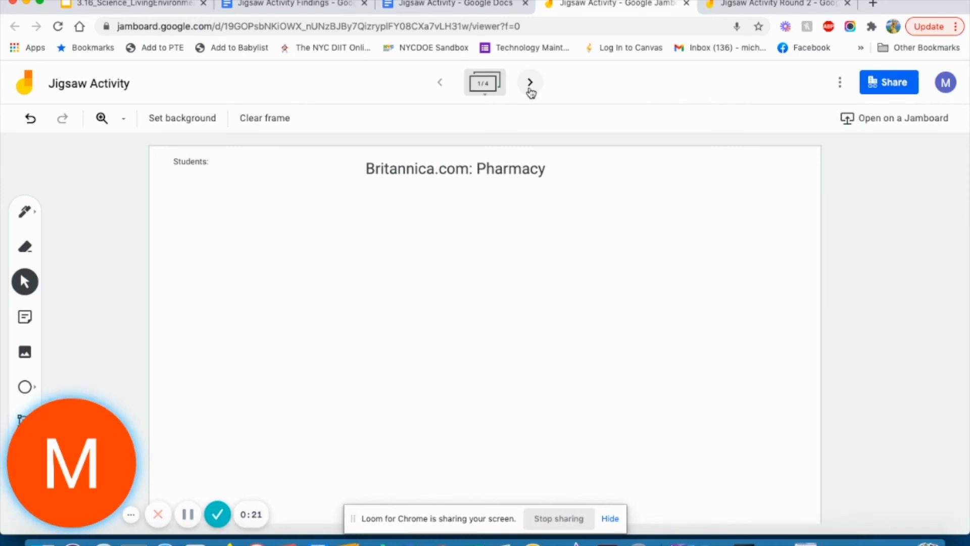
Browse to the ExploreHealthCareers.org: Pharmacist frame and change its label to read 'Students:'.
{"action": "left_click", "coordinate": [529, 82]}
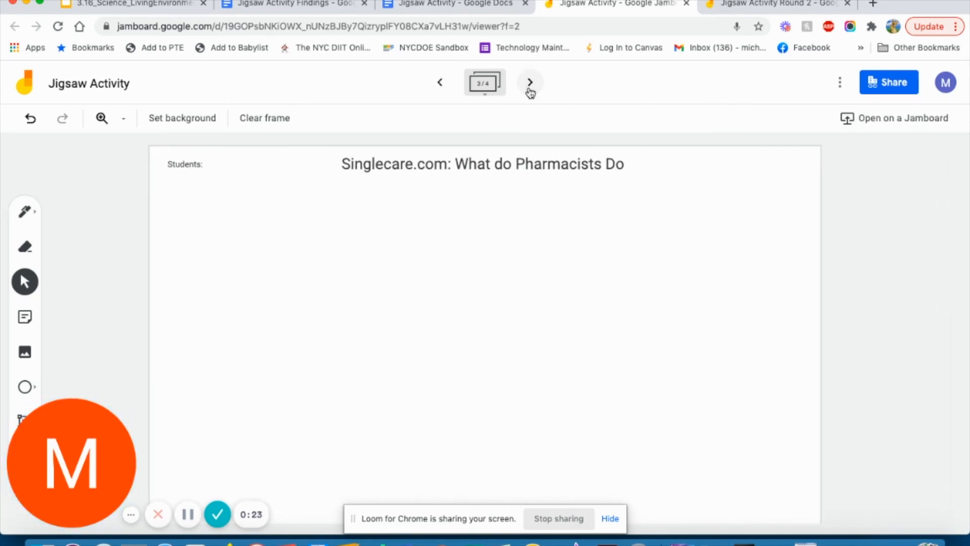
{"action": "left_click", "coordinate": [530, 82]}
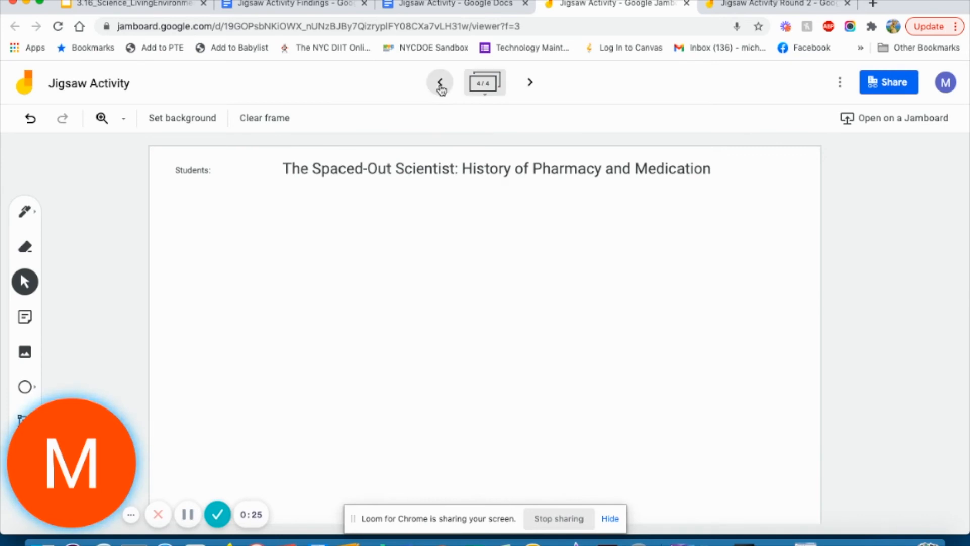
{"action": "left_click", "coordinate": [440, 82]}
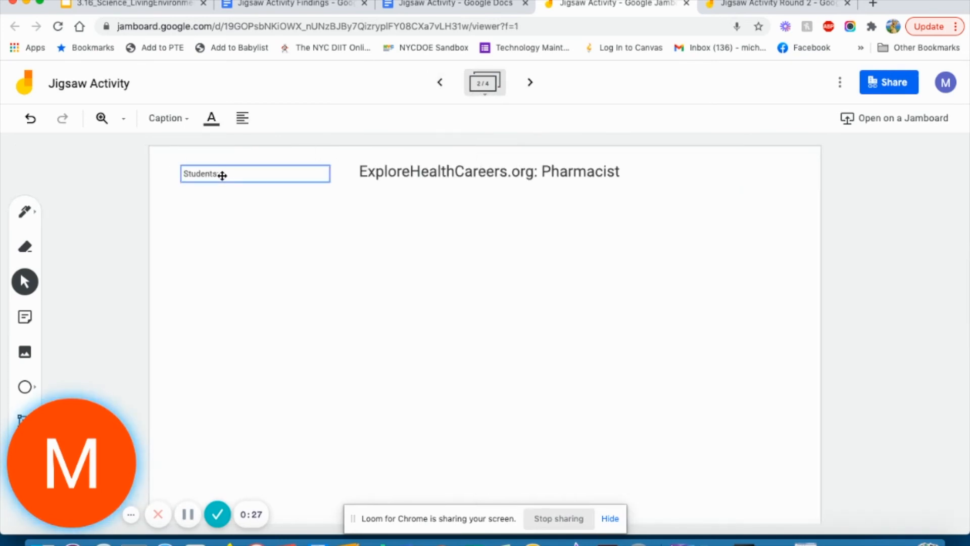
{"action": "type", "text": ":"}
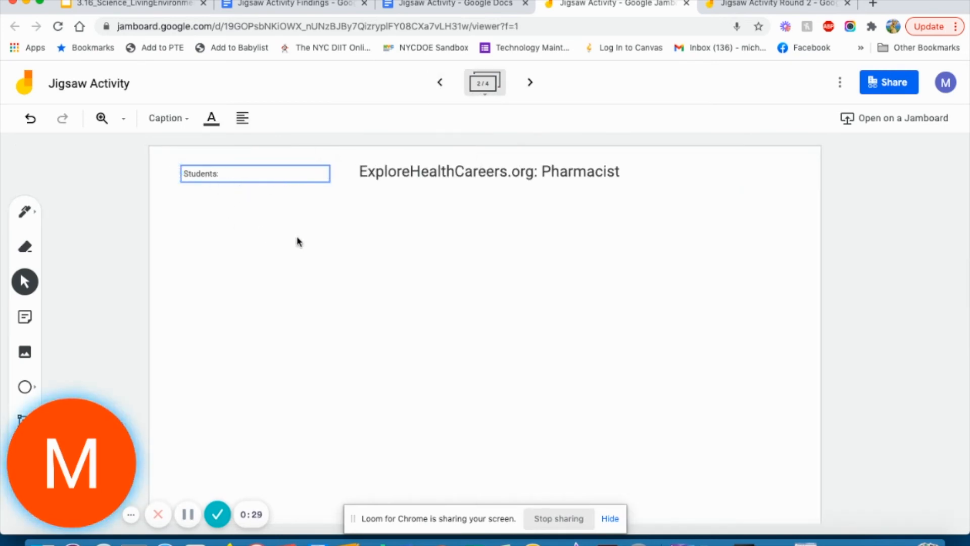
{"action": "mouse_move", "coordinate": [350, 253]}
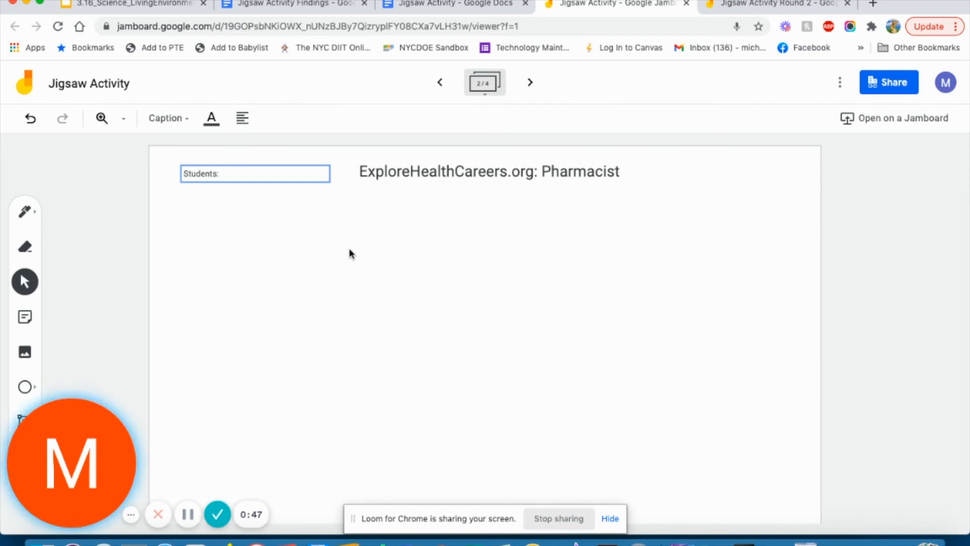
{"action": "left_click", "coordinate": [68, 324]}
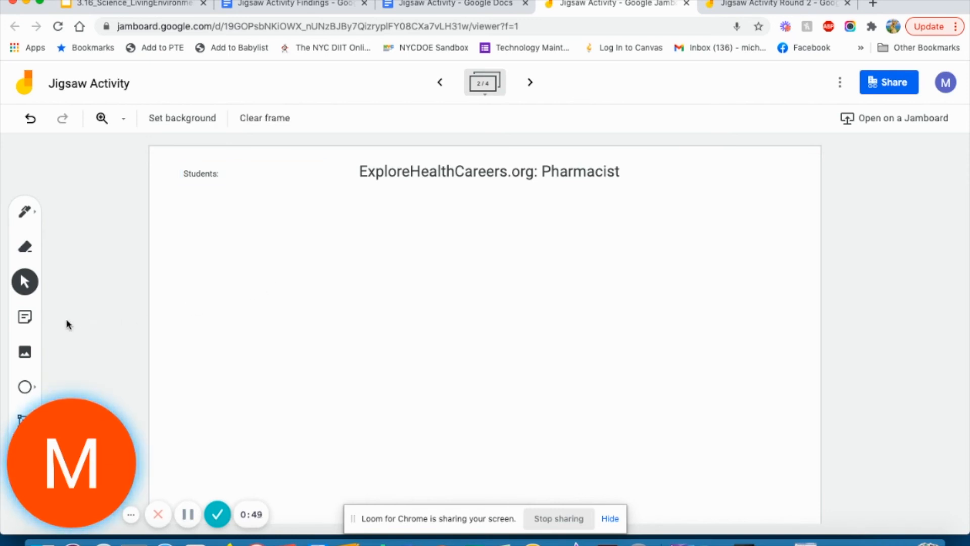
Start and cancel a sticky note, then switch to the Jigsaw Activity Round 2 board.
{"action": "left_click", "coordinate": [24, 316]}
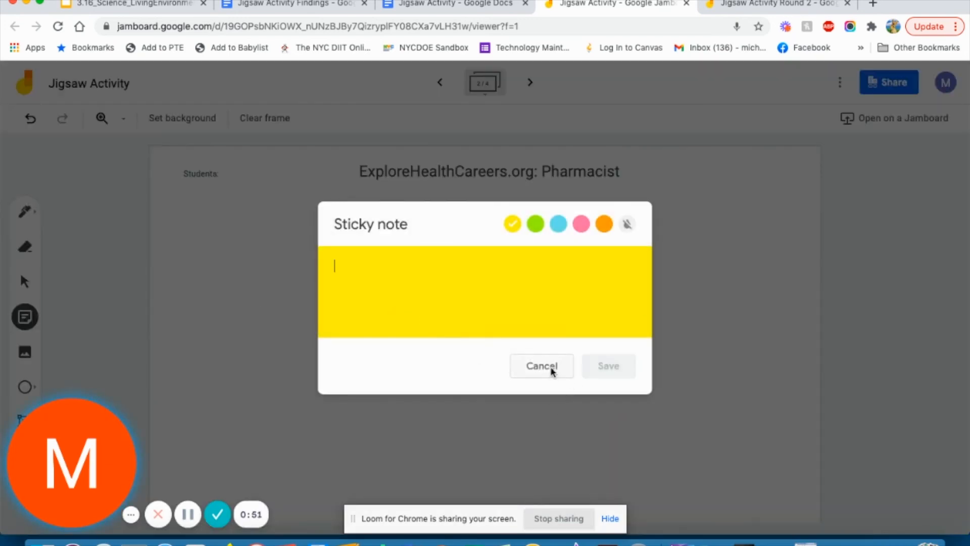
{"action": "left_click", "coordinate": [540, 365]}
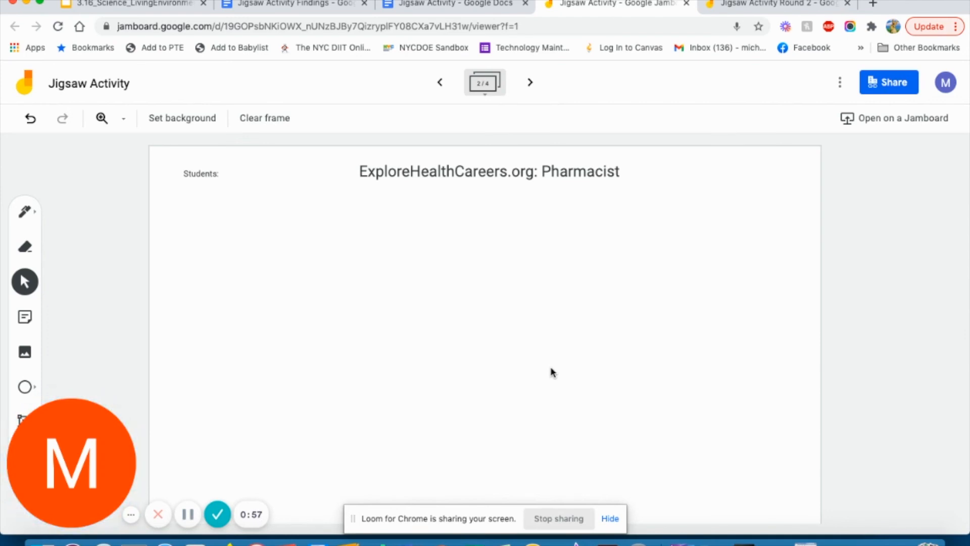
{"action": "left_click", "coordinate": [776, 4]}
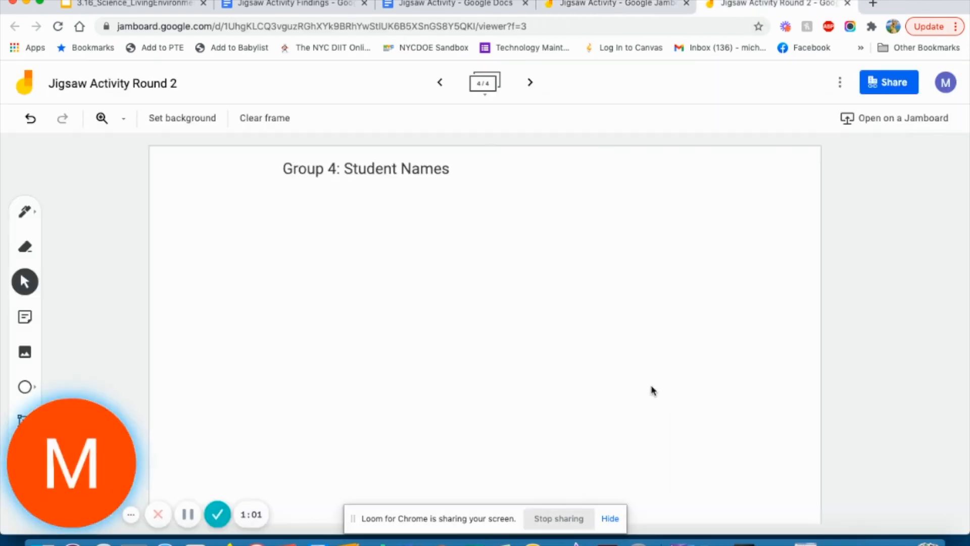
{"action": "mouse_move", "coordinate": [440, 82]}
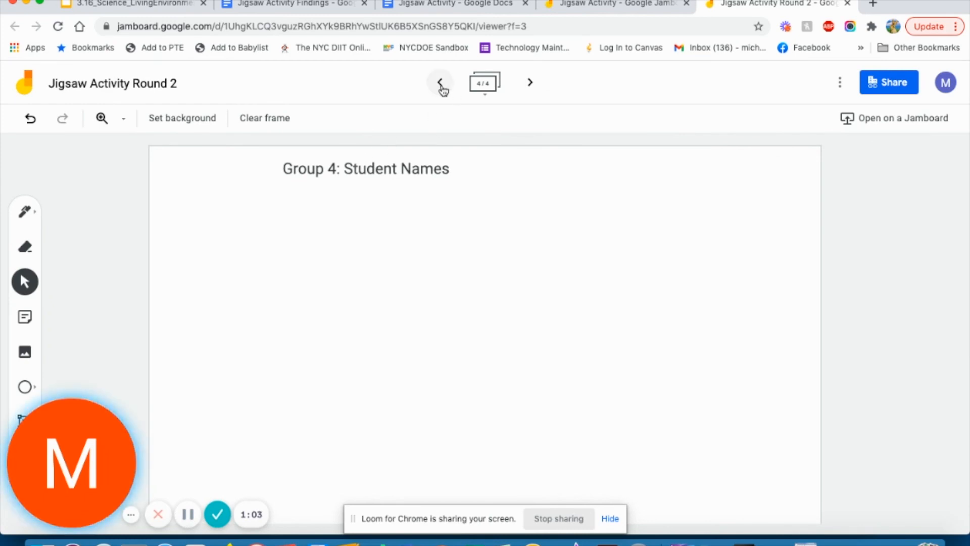
Step back from Group 2 to the Group 1 frame and start then cancel a sticky note.
{"action": "left_click", "coordinate": [440, 82]}
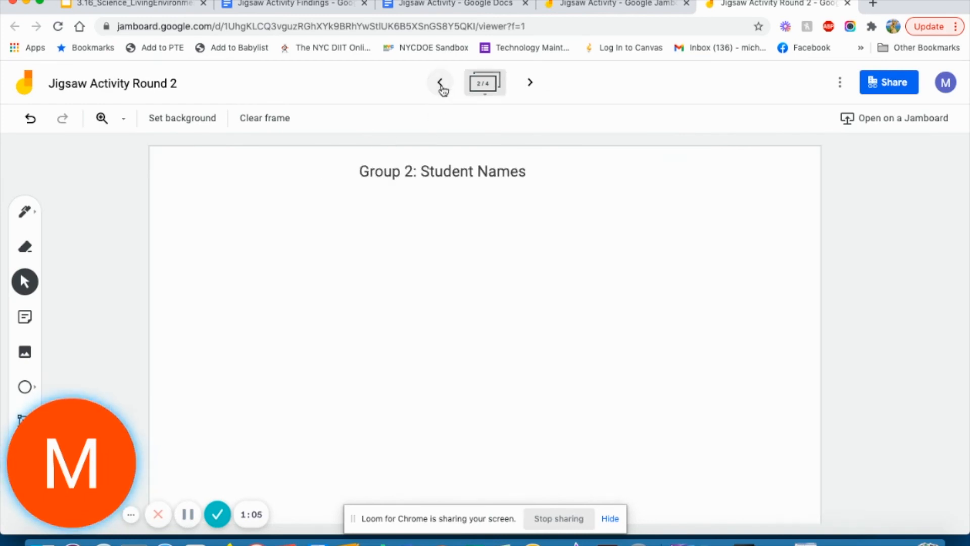
{"action": "left_click", "coordinate": [440, 82]}
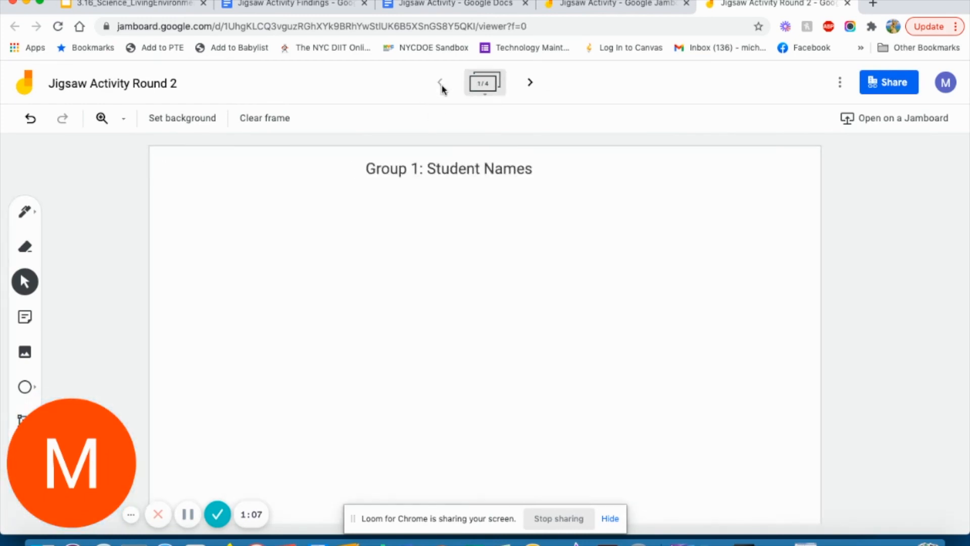
{"action": "mouse_move", "coordinate": [24, 317]}
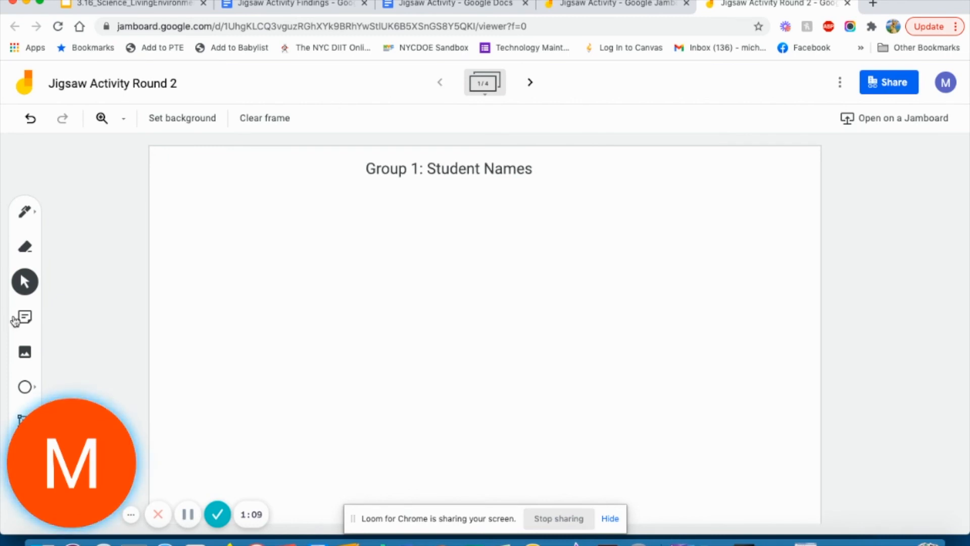
{"action": "left_click", "coordinate": [24, 316]}
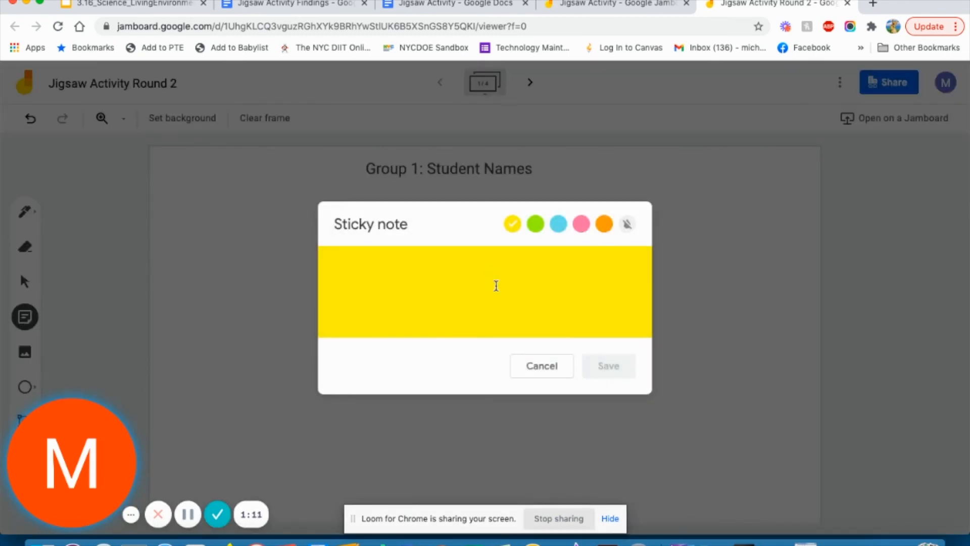
{"action": "left_click", "coordinate": [541, 365]}
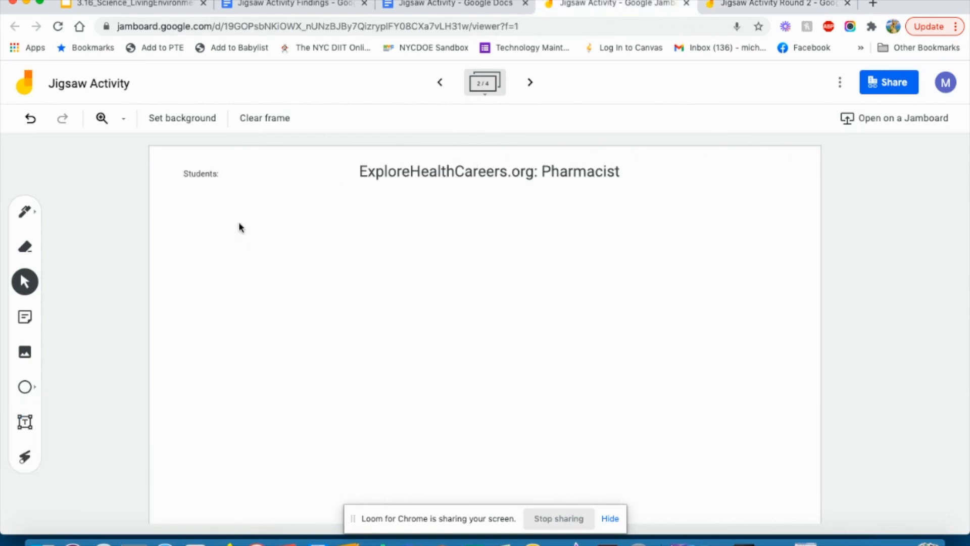
Select the Students label on the Pharmacist frame, then switch to the Round 2 board.
{"action": "left_click", "coordinate": [200, 173]}
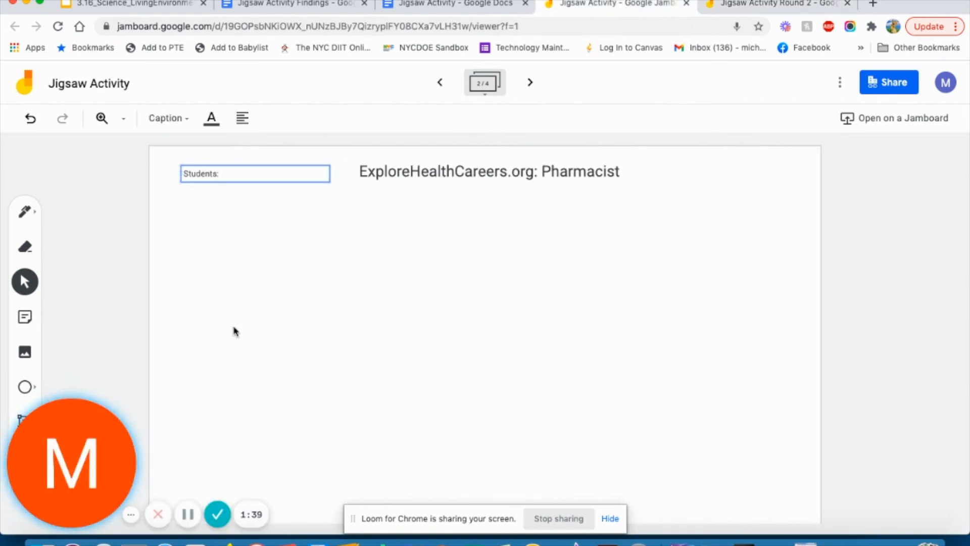
{"action": "mouse_move", "coordinate": [365, 319]}
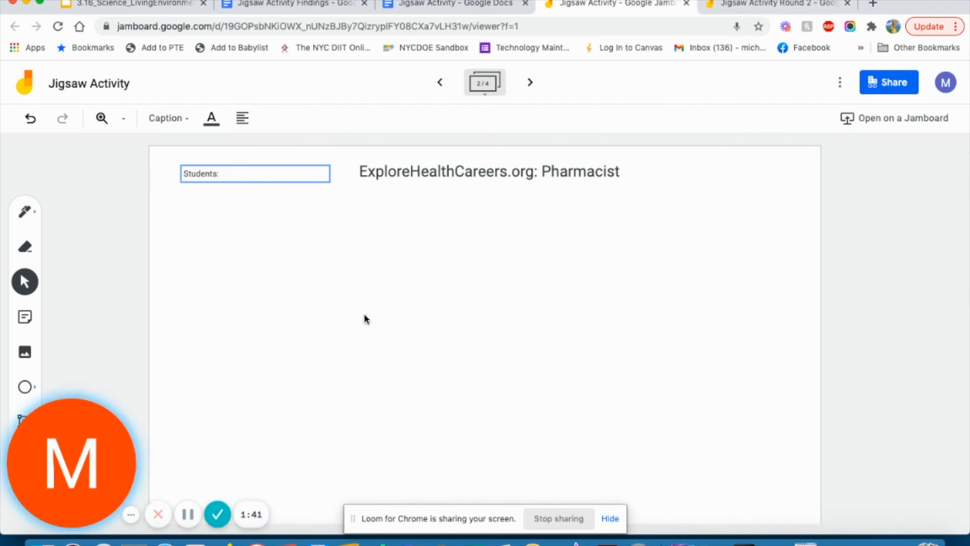
{"action": "mouse_move", "coordinate": [509, 296]}
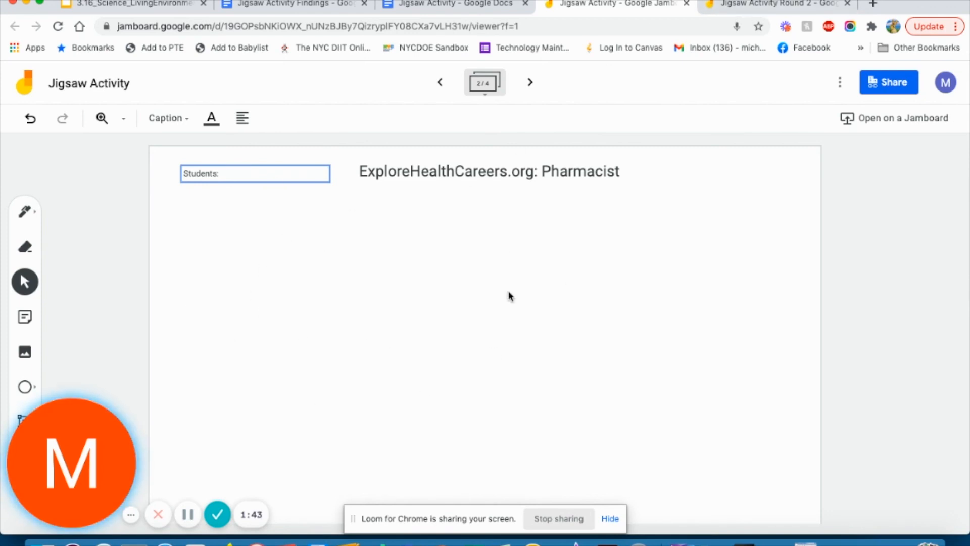
{"action": "mouse_move", "coordinate": [374, 262]}
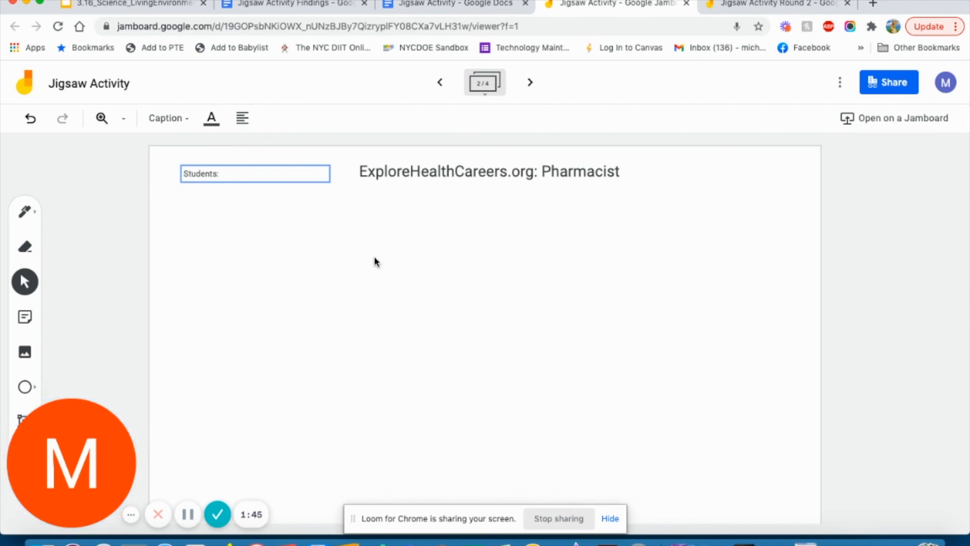
{"action": "mouse_move", "coordinate": [418, 352]}
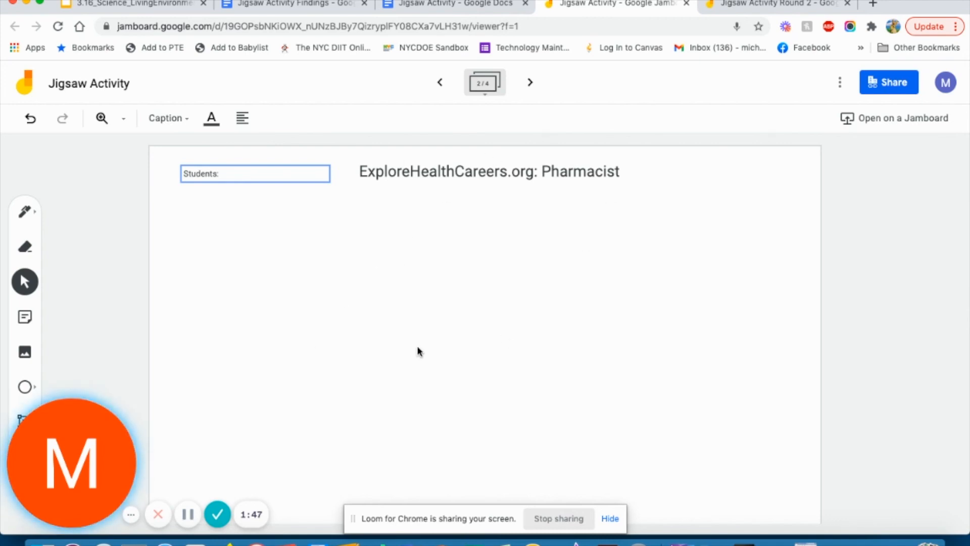
{"action": "left_click", "coordinate": [776, 4]}
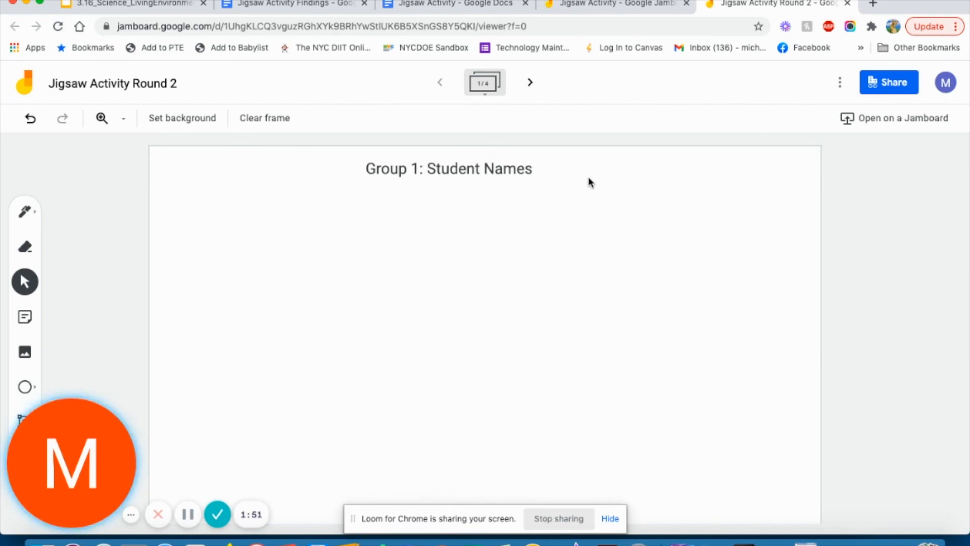
{"action": "mouse_move", "coordinate": [576, 117]}
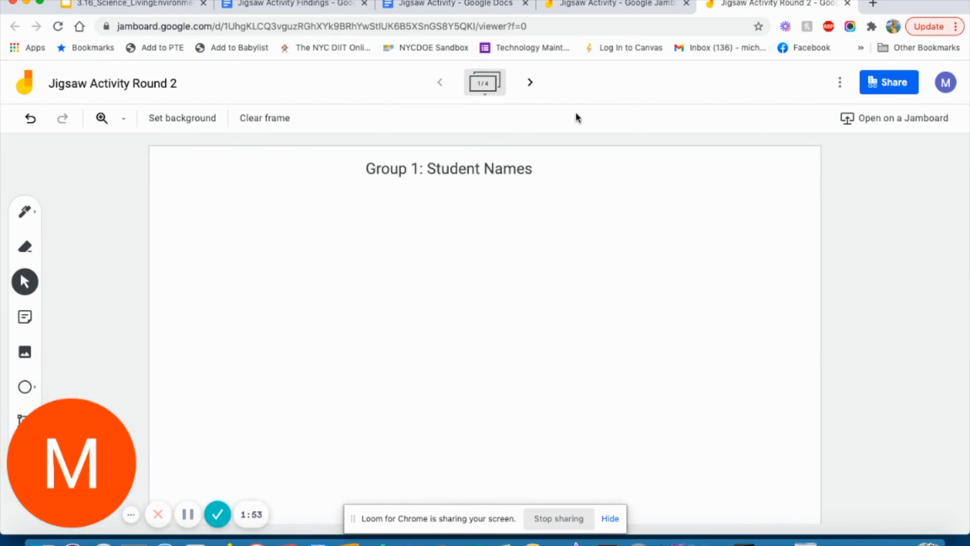
Advance through the Round 2 frames from Group 1 toward Group 4: Student Names.
{"action": "left_click", "coordinate": [530, 82]}
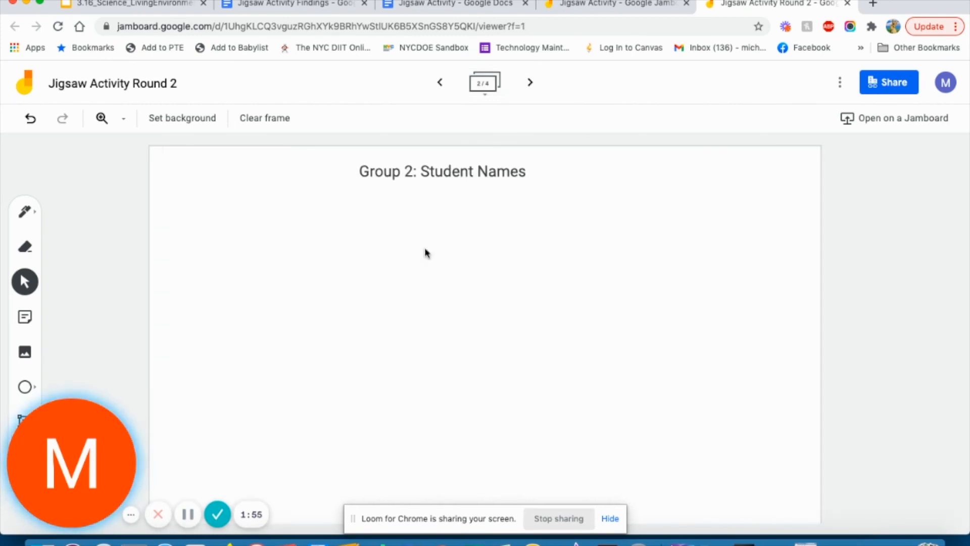
{"action": "mouse_move", "coordinate": [530, 82]}
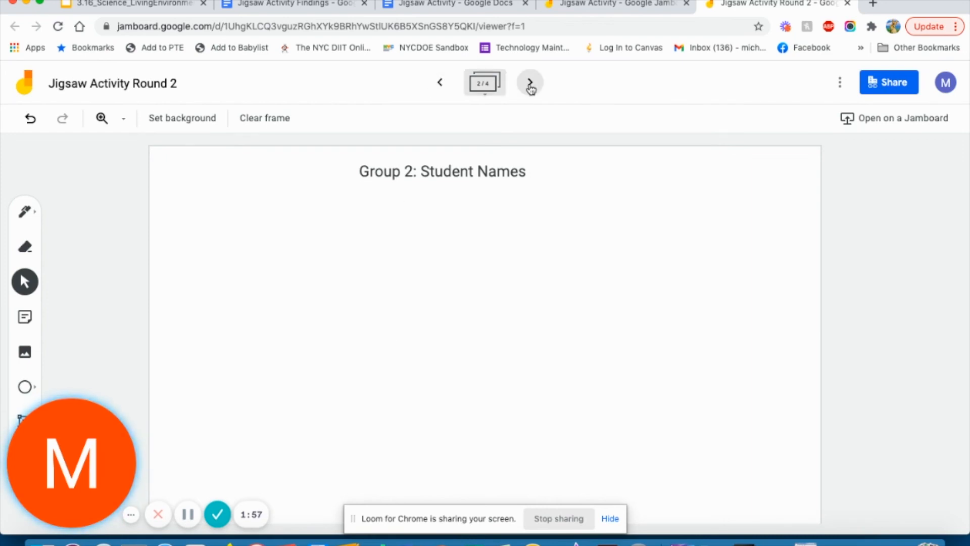
{"action": "left_click", "coordinate": [529, 82]}
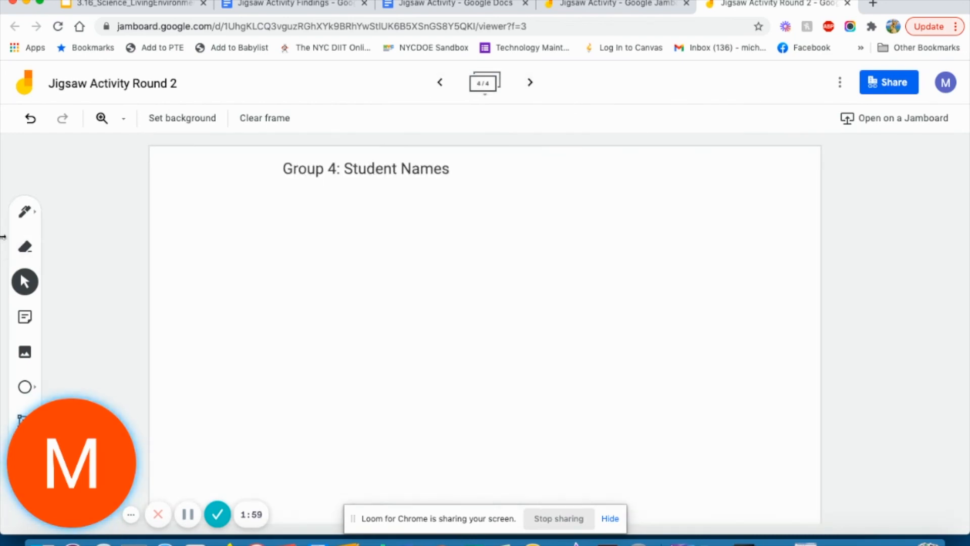
{"action": "mouse_move", "coordinate": [511, 295]}
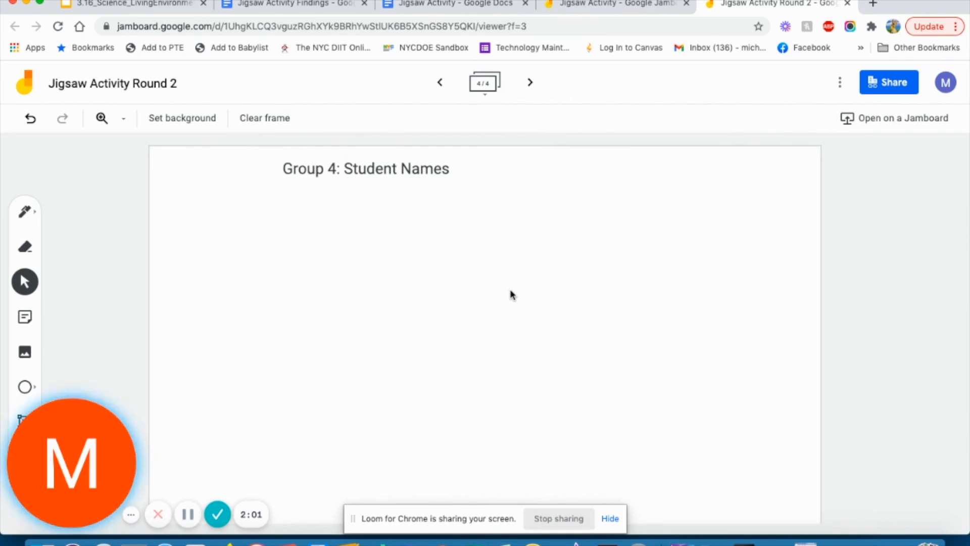